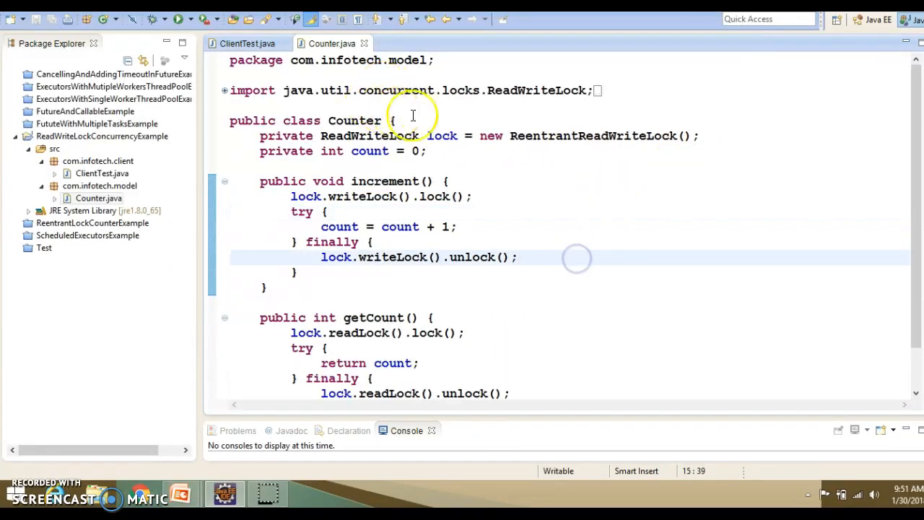
Step: Open the ReentrantReadWriteLock source and highlight its fairness constructor's fair parameter
{"action": "double_click", "coordinate": [354, 121]}
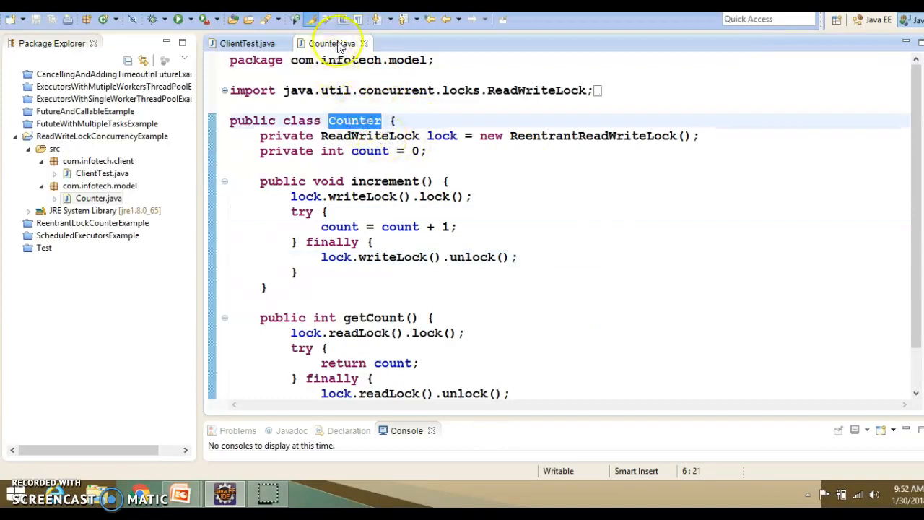
{"action": "mouse_move", "coordinate": [515, 136]}
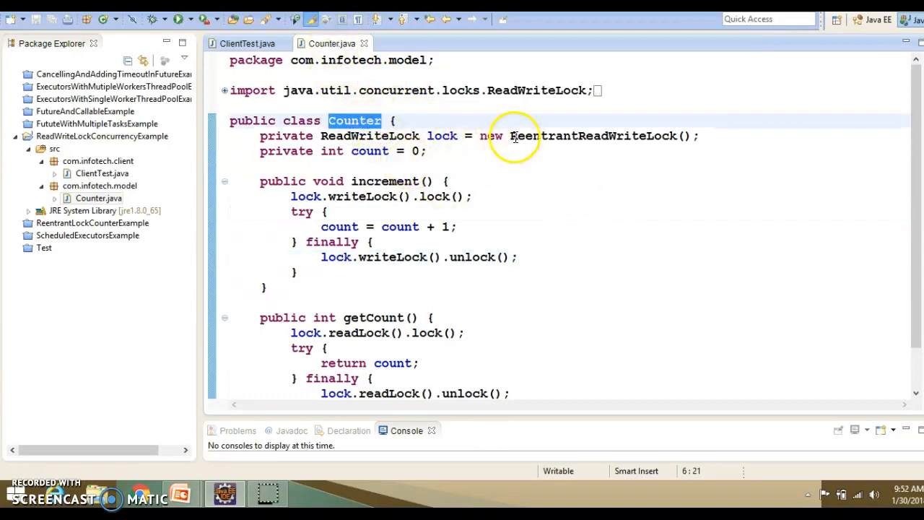
{"action": "double_click", "coordinate": [591, 135]}
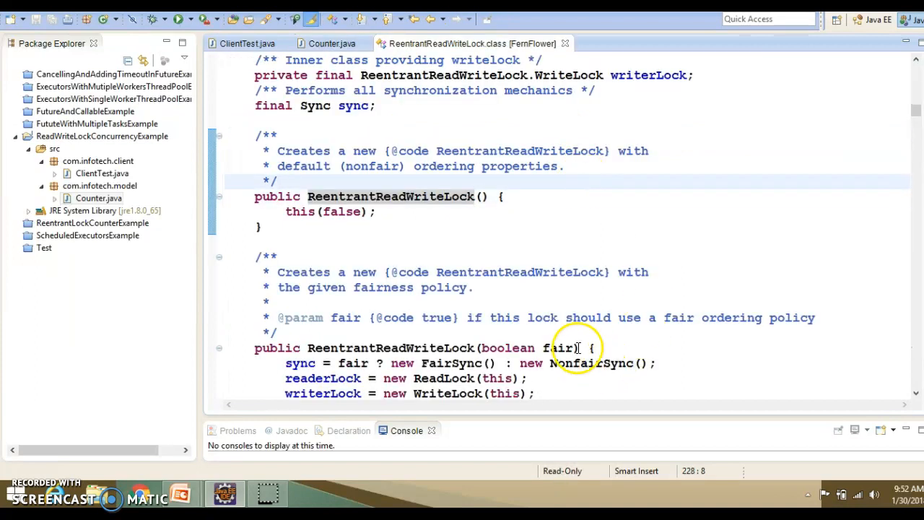
{"action": "double_click", "coordinate": [557, 348]}
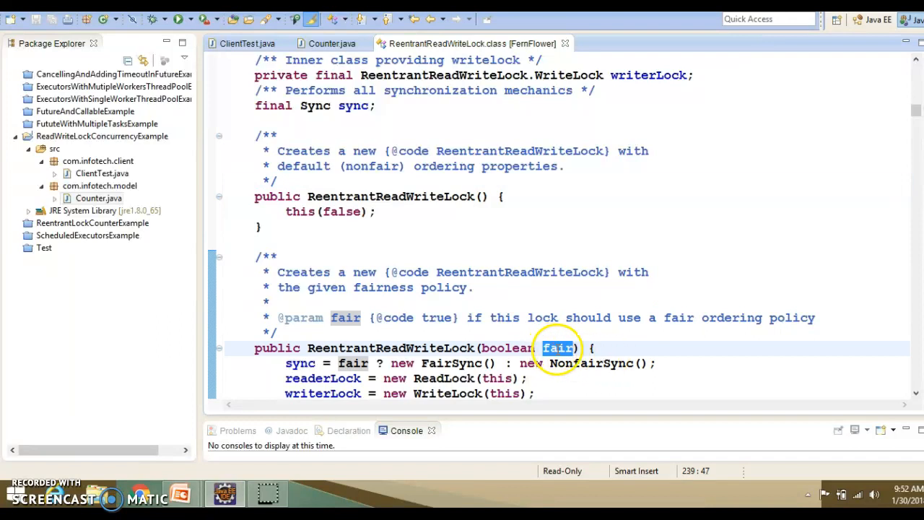
{"action": "mouse_move", "coordinate": [311, 348]}
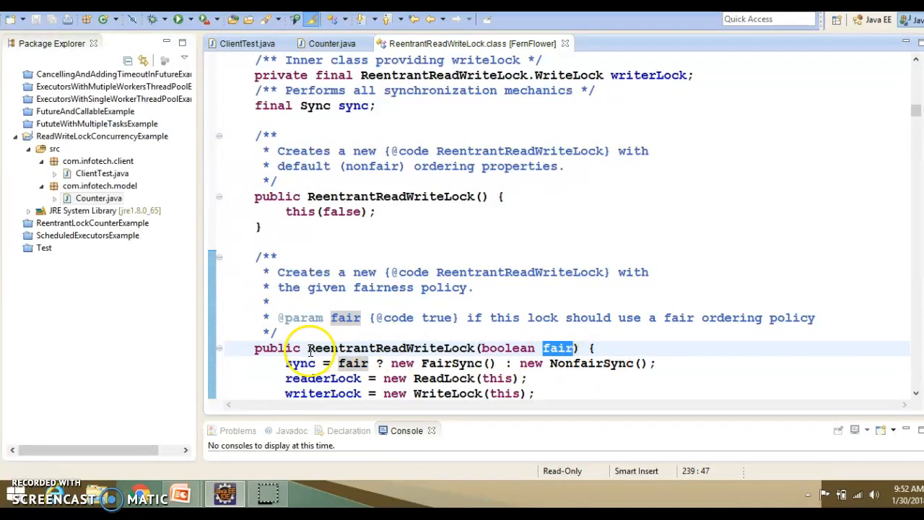
{"action": "double_click", "coordinate": [379, 348]}
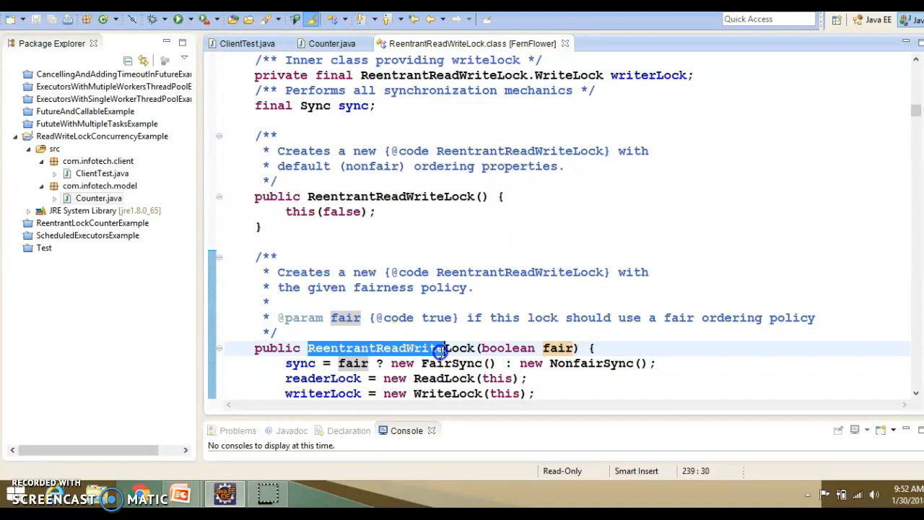
{"action": "double_click", "coordinate": [558, 348]}
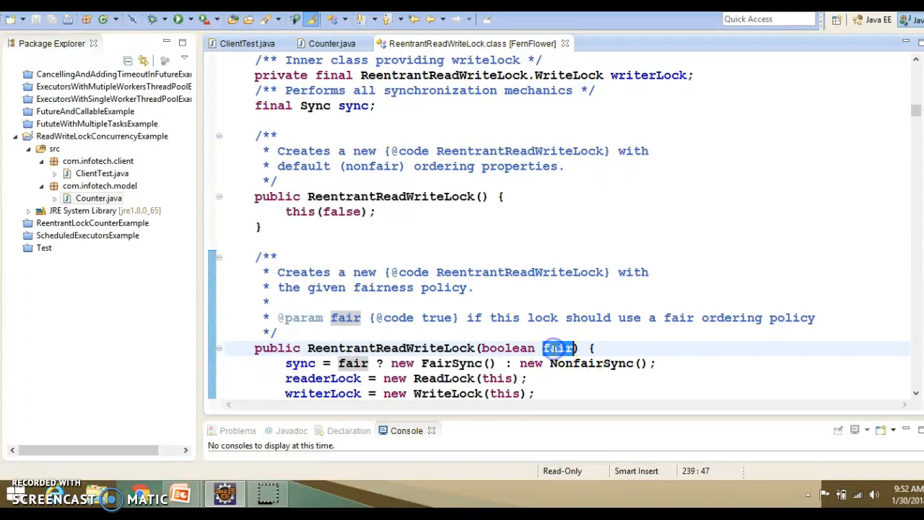
{"action": "mouse_move", "coordinate": [545, 183]}
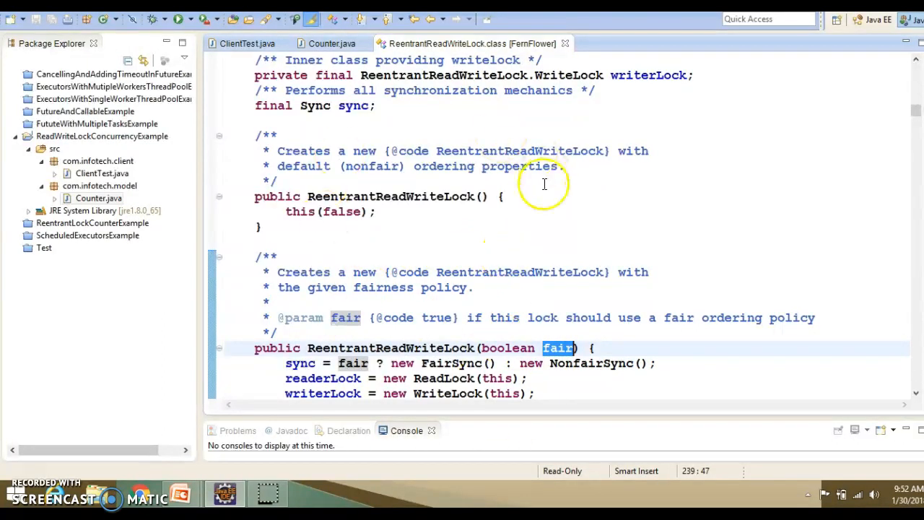
{"action": "mouse_move", "coordinate": [615, 216]}
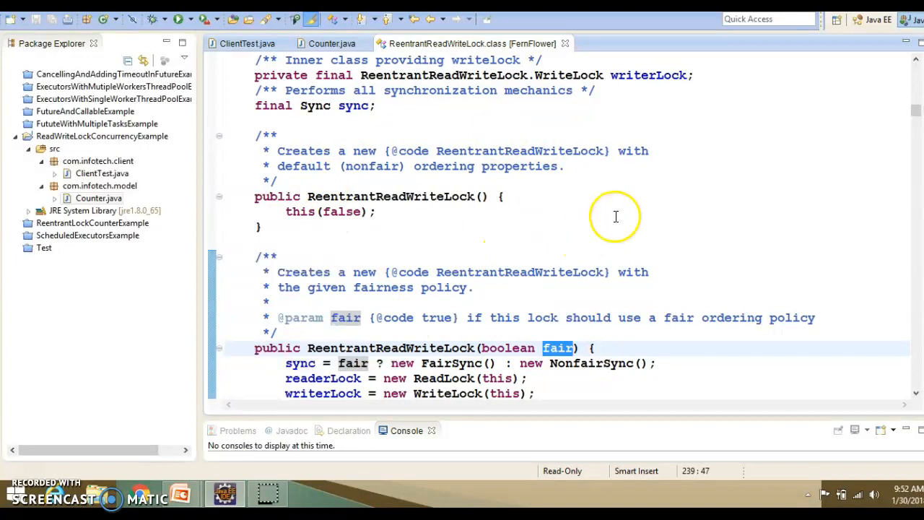
{"action": "mouse_move", "coordinate": [592, 229]}
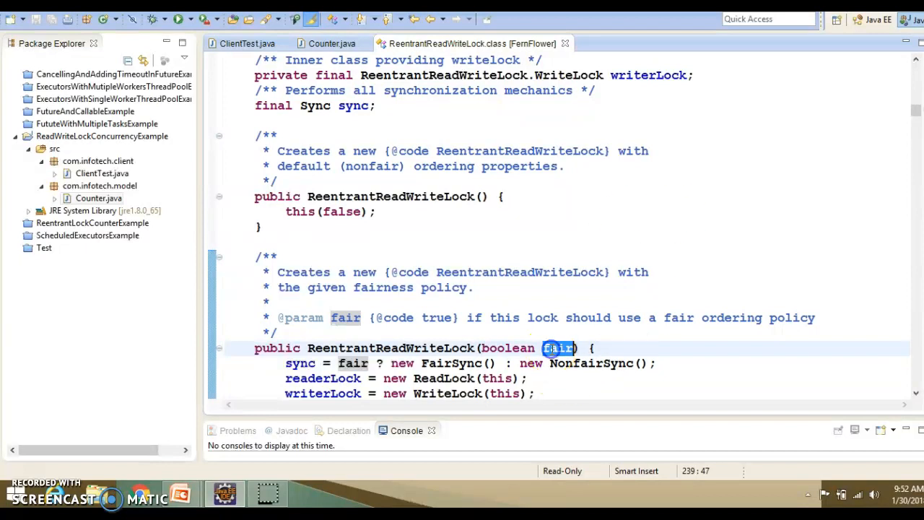
{"action": "mouse_move", "coordinate": [558, 348]}
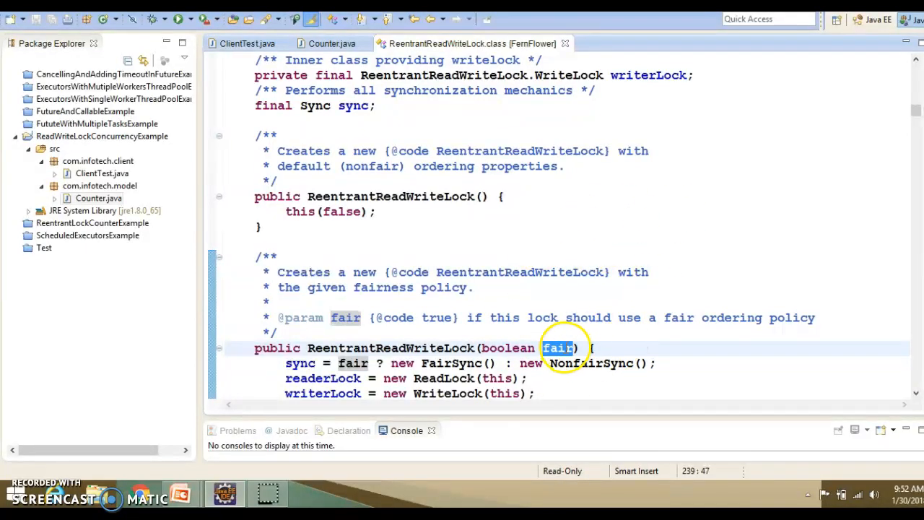
{"action": "mouse_move", "coordinate": [419, 347]}
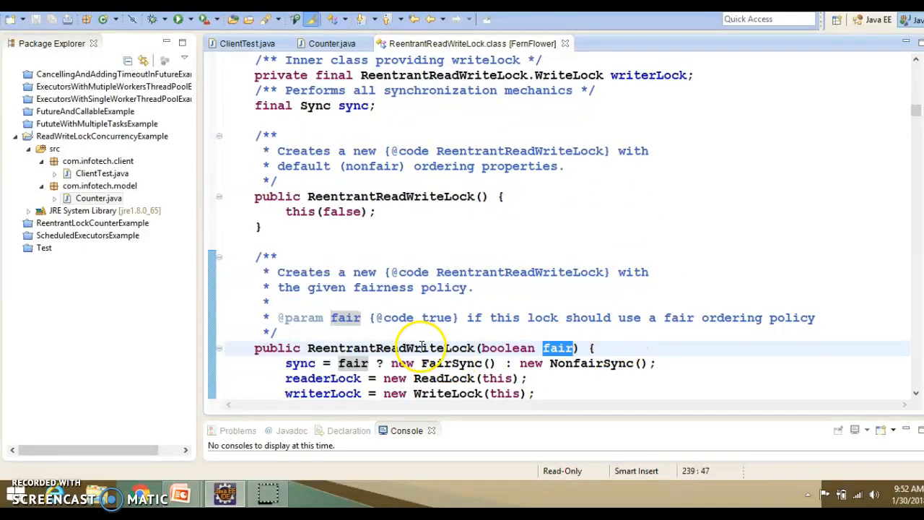
{"action": "double_click", "coordinate": [392, 348]}
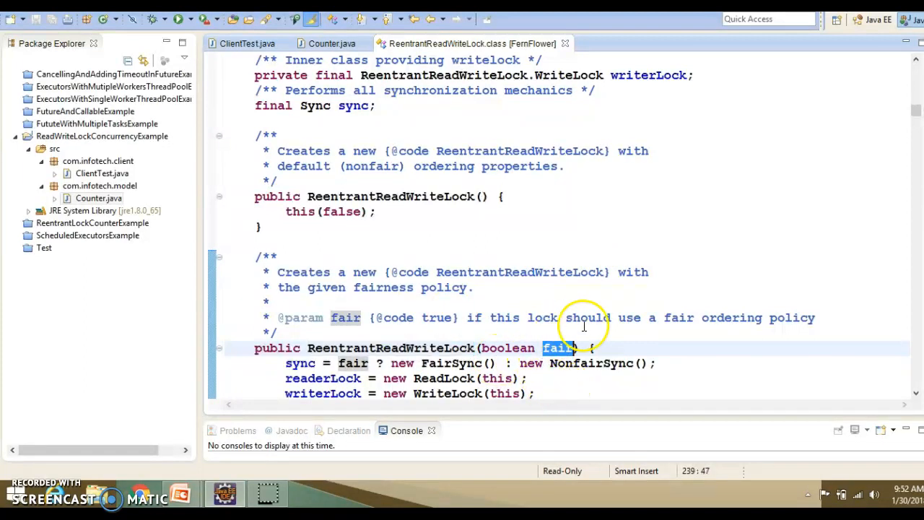
{"action": "mouse_move", "coordinate": [566, 44]}
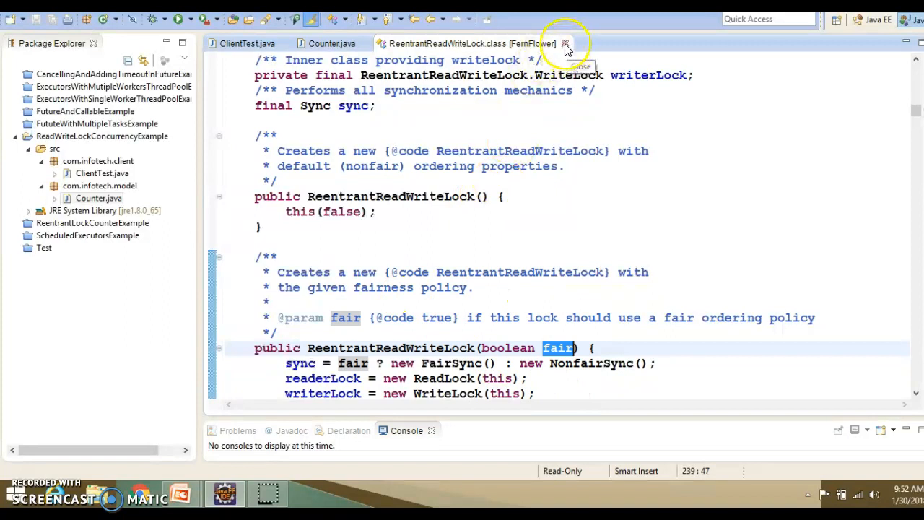
Step: Close ReentrantReadWriteLock.class and highlight the ReadWriteLock lock and count fields in Counter.java
{"action": "left_click", "coordinate": [566, 43]}
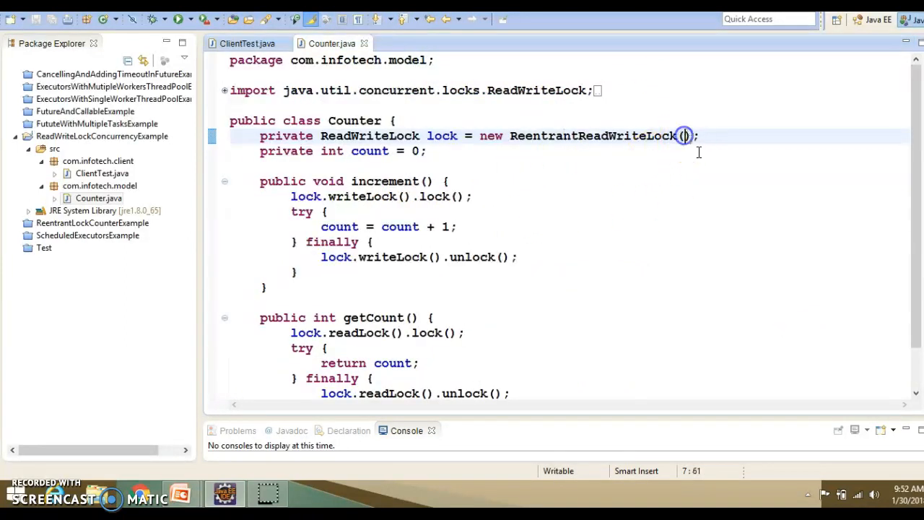
{"action": "mouse_move", "coordinate": [866, 182]}
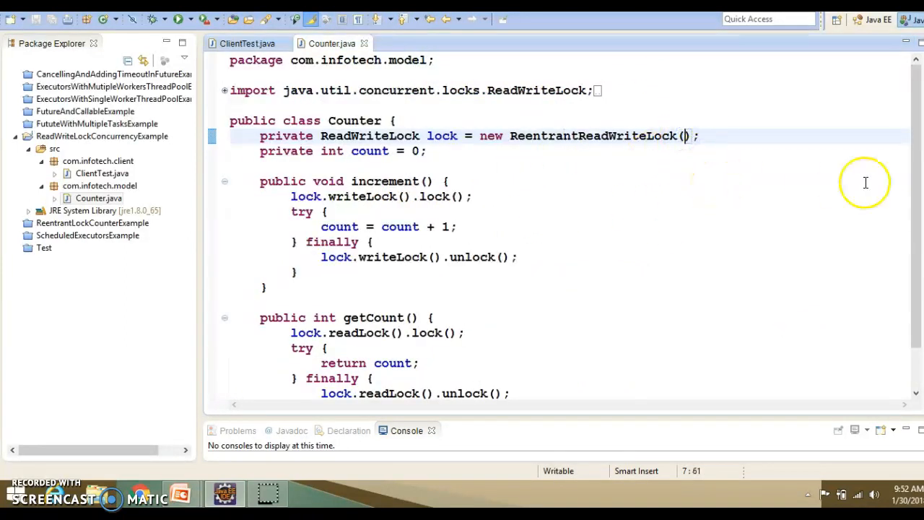
{"action": "mouse_move", "coordinate": [467, 161]}
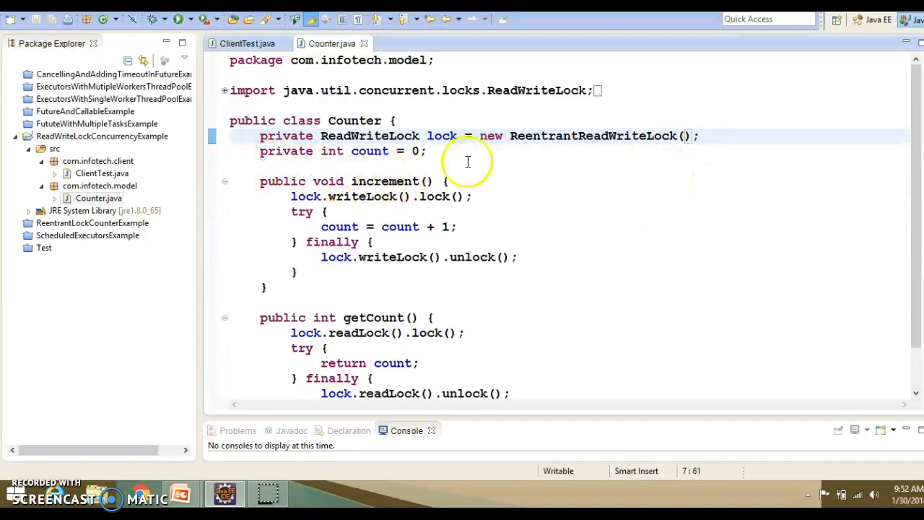
{"action": "double_click", "coordinate": [370, 136]}
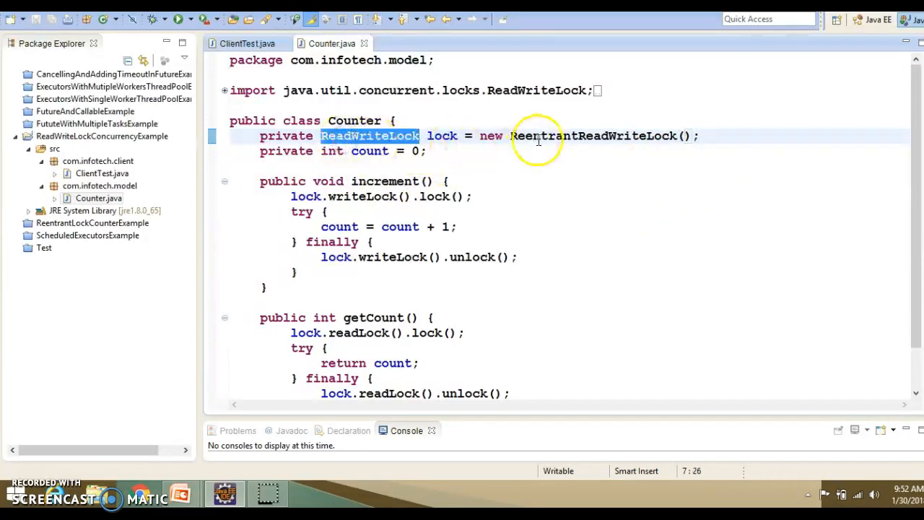
{"action": "double_click", "coordinate": [592, 136]}
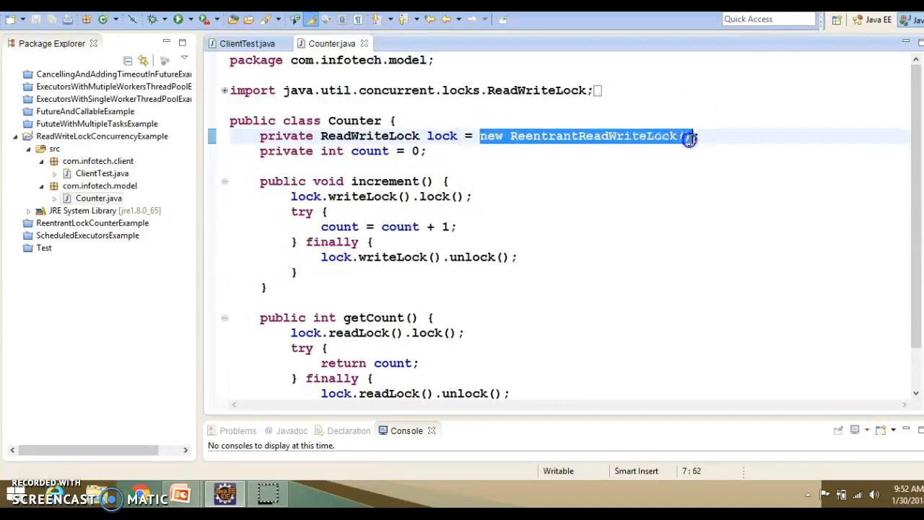
{"action": "double_click", "coordinate": [369, 136]}
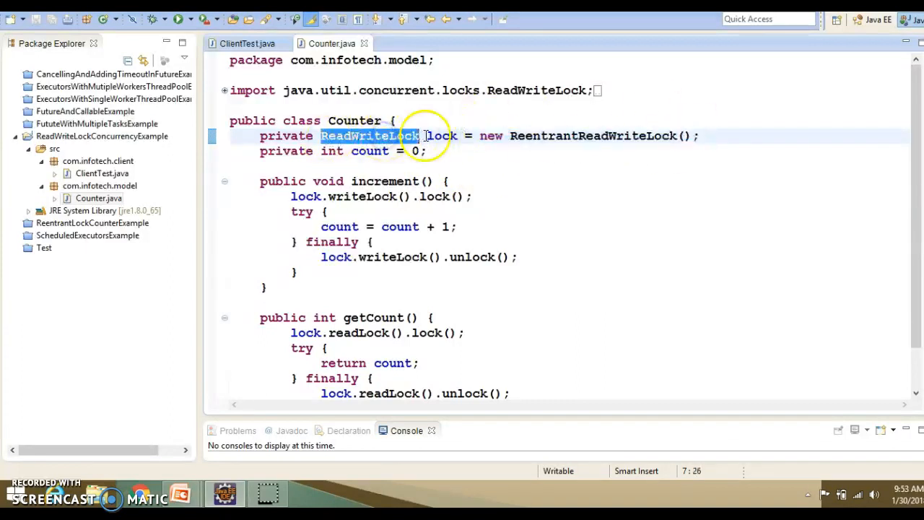
{"action": "double_click", "coordinate": [441, 136]}
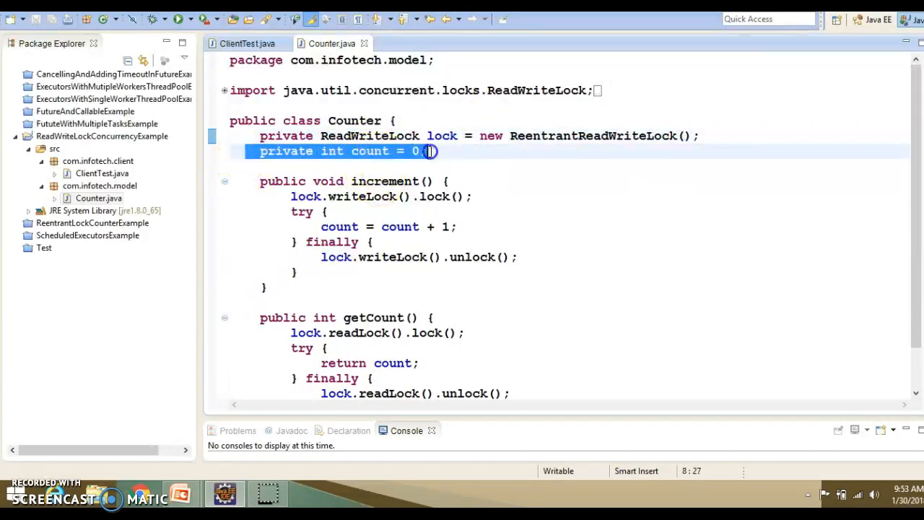
{"action": "double_click", "coordinate": [369, 150]}
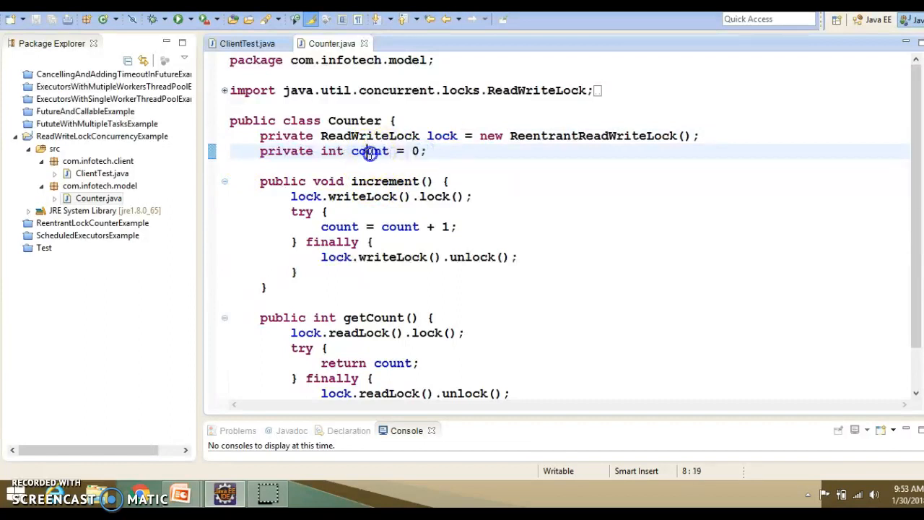
{"action": "double_click", "coordinate": [369, 150]}
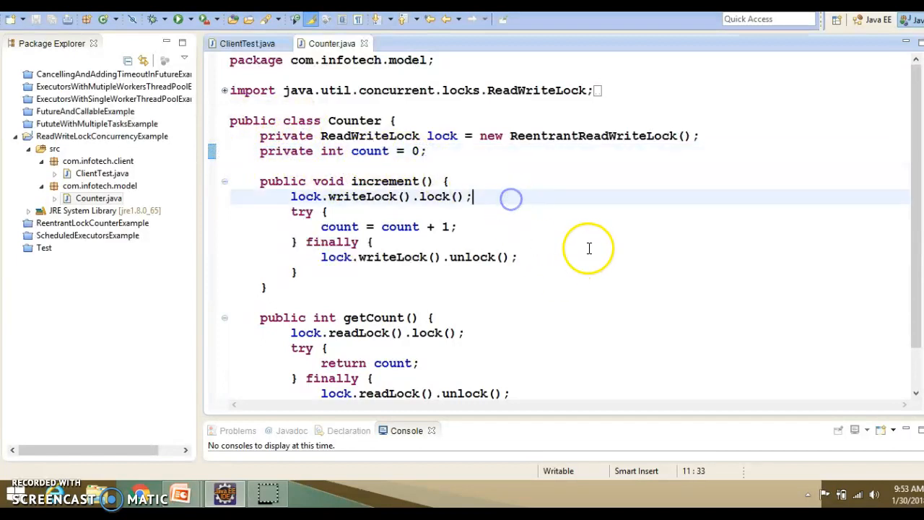
{"action": "scroll", "scroll_direction": "up", "scroll_amount": 3}
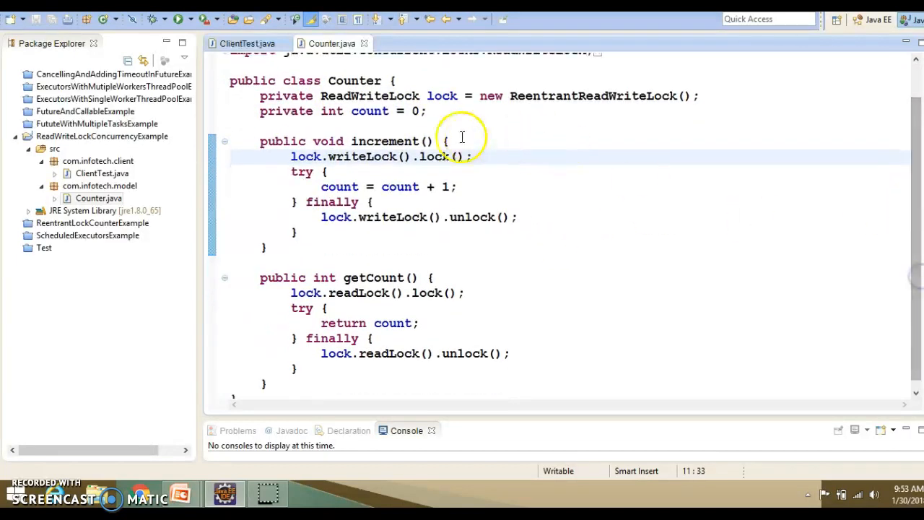
{"action": "left_click_drag", "start_coordinate": [447, 141], "coordinate": [266, 248]}
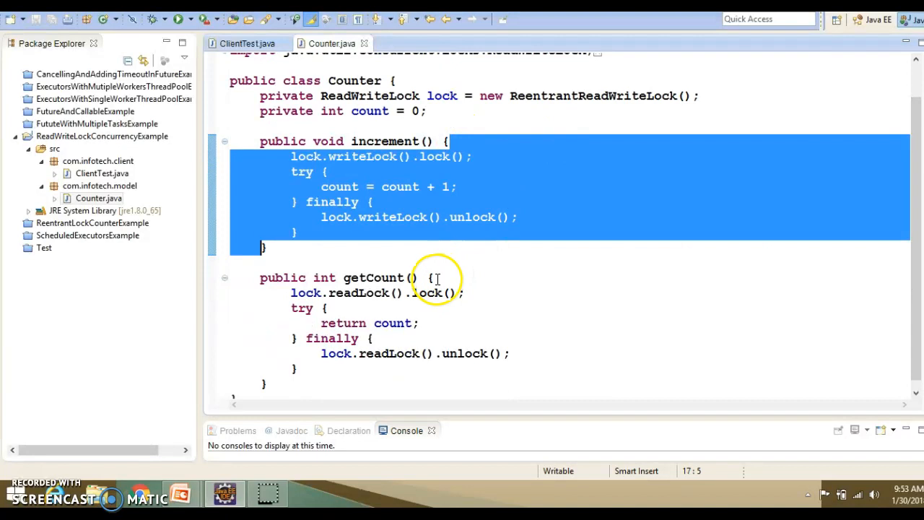
{"action": "mouse_move", "coordinate": [473, 156]}
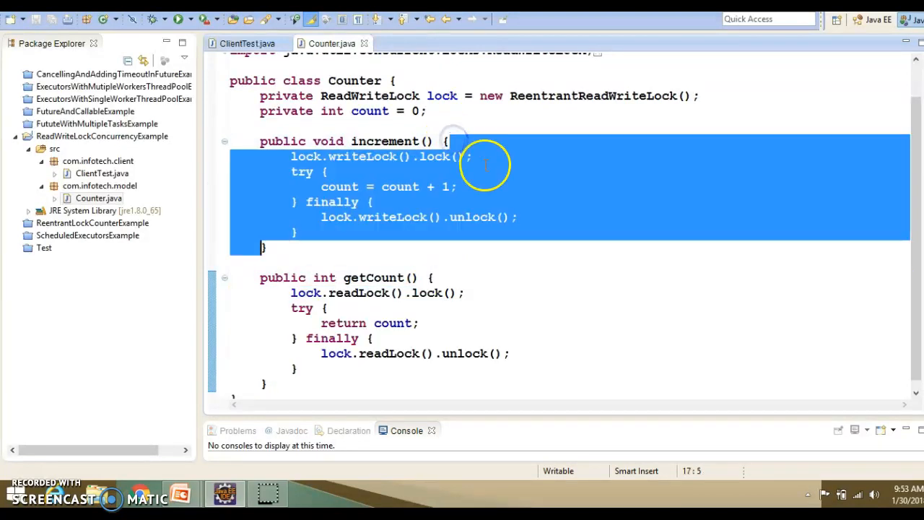
{"action": "left_click", "coordinate": [363, 80]}
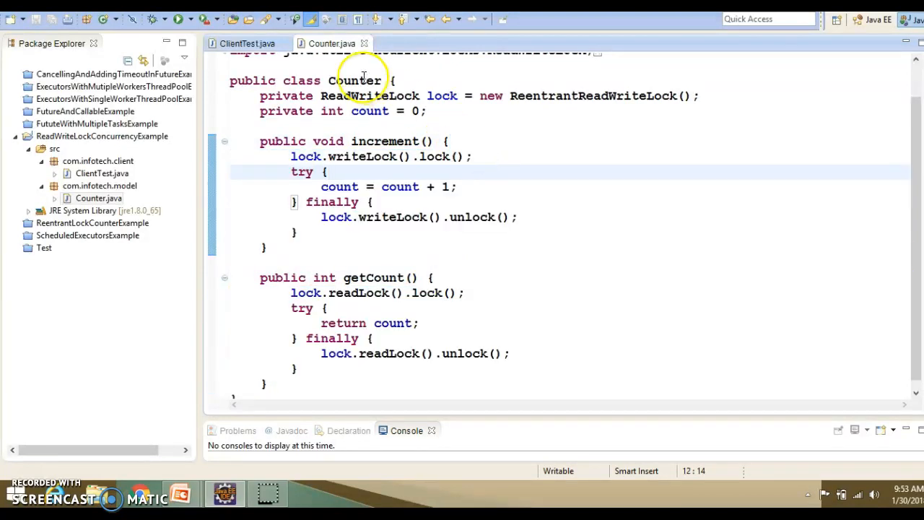
{"action": "double_click", "coordinate": [370, 110]}
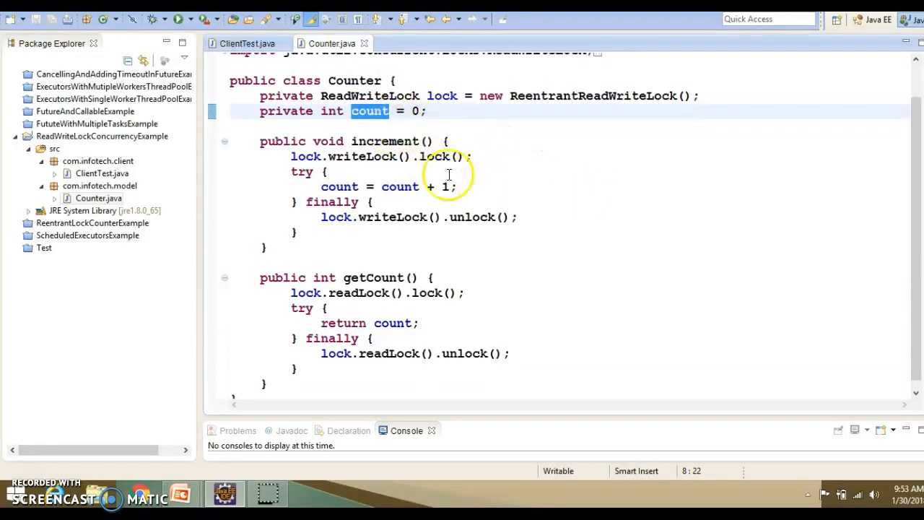
{"action": "mouse_move", "coordinate": [340, 186]}
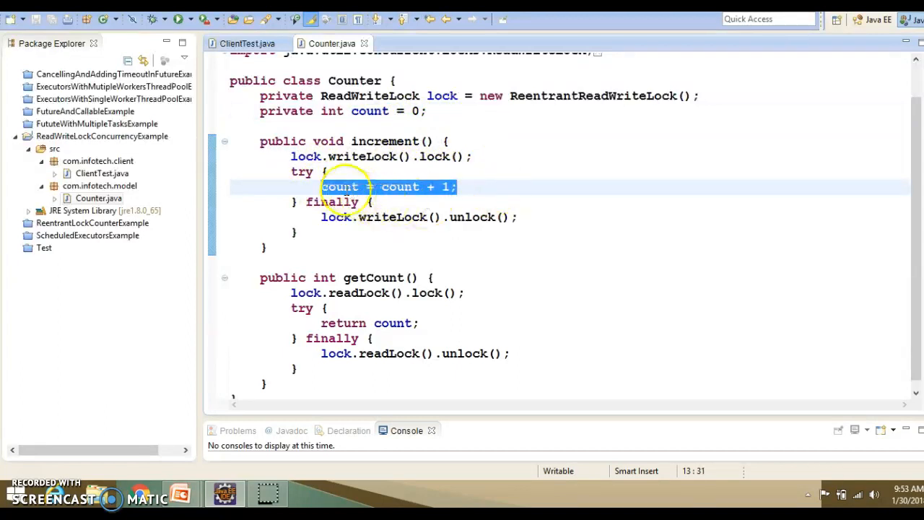
{"action": "double_click", "coordinate": [400, 186]}
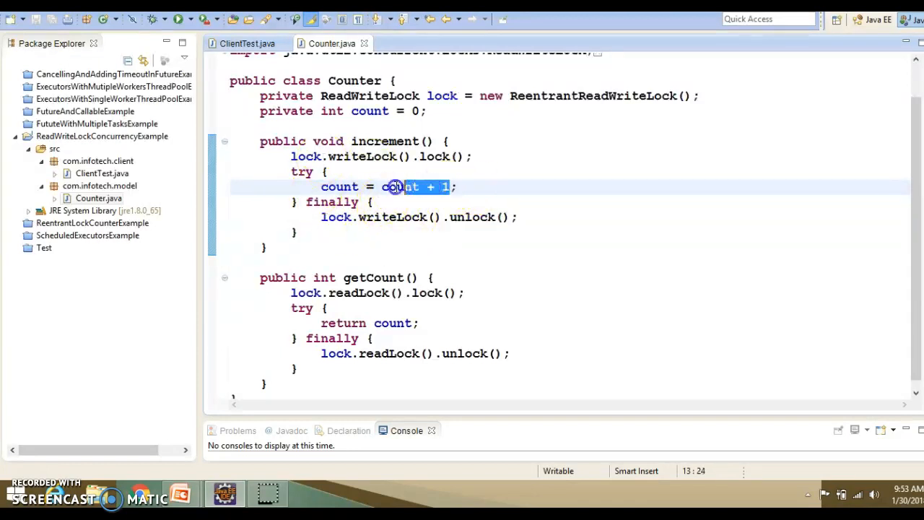
{"action": "double_click", "coordinate": [339, 186]}
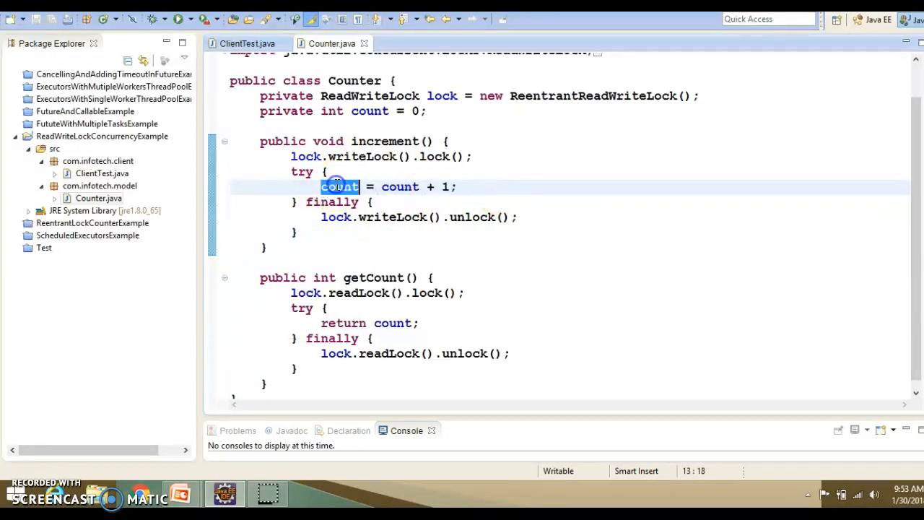
{"action": "mouse_move", "coordinate": [505, 179]}
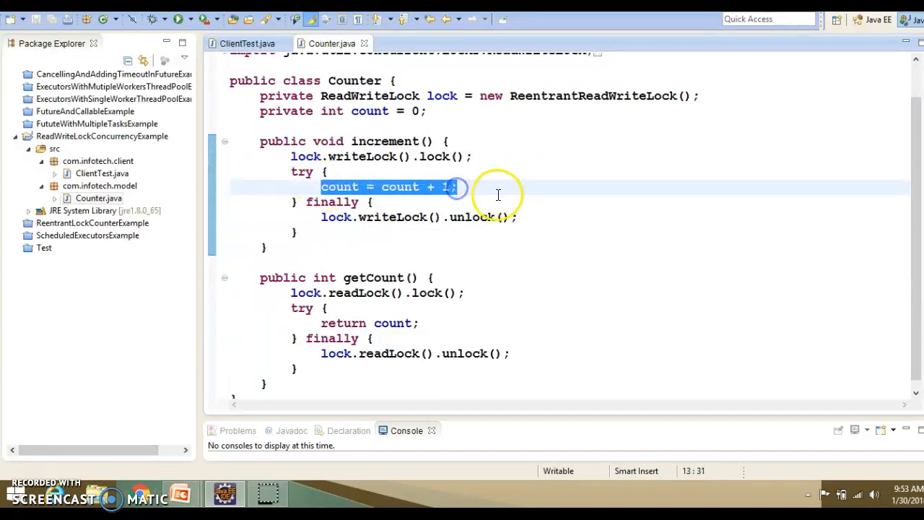
{"action": "mouse_move", "coordinate": [540, 193]}
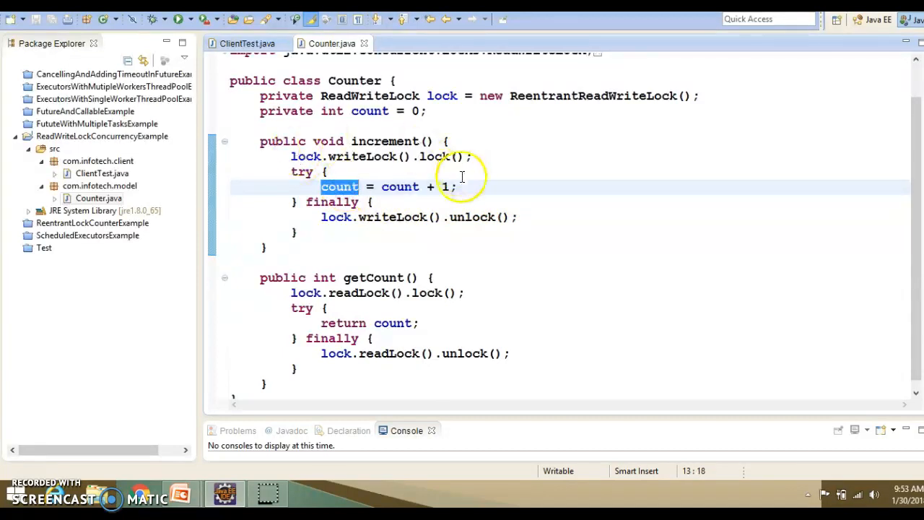
{"action": "mouse_move", "coordinate": [534, 188]}
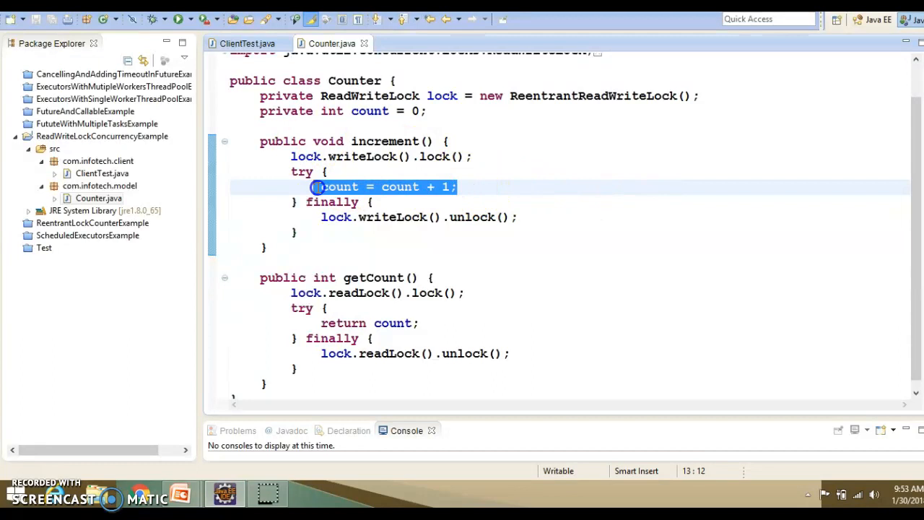
{"action": "double_click", "coordinate": [339, 187]}
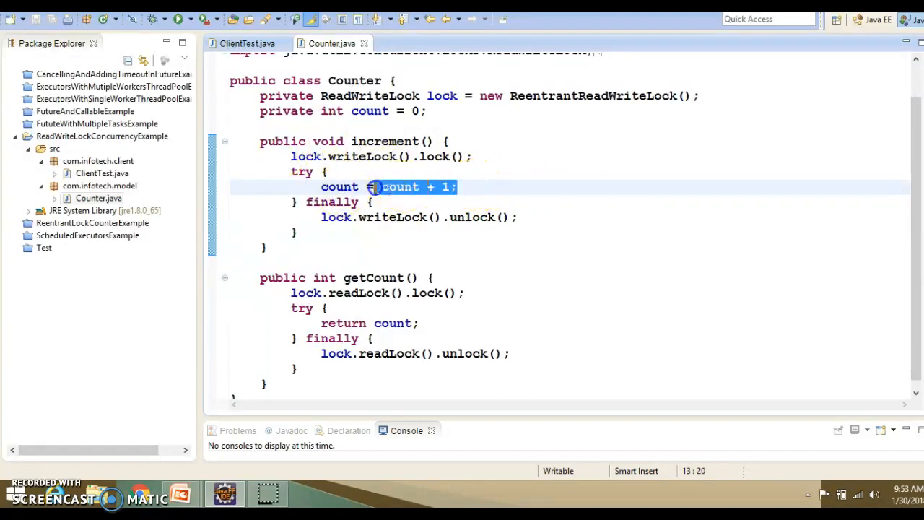
{"action": "double_click", "coordinate": [339, 187]}
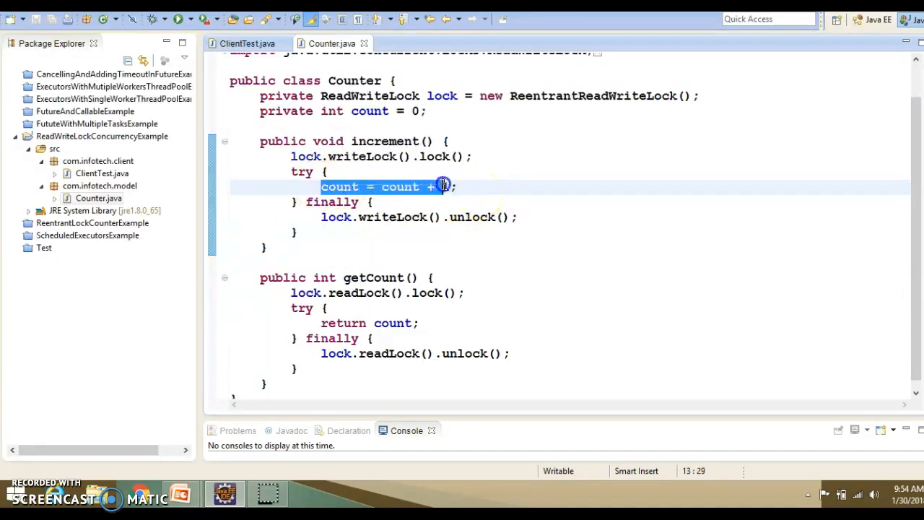
{"action": "type", "text": "1"}
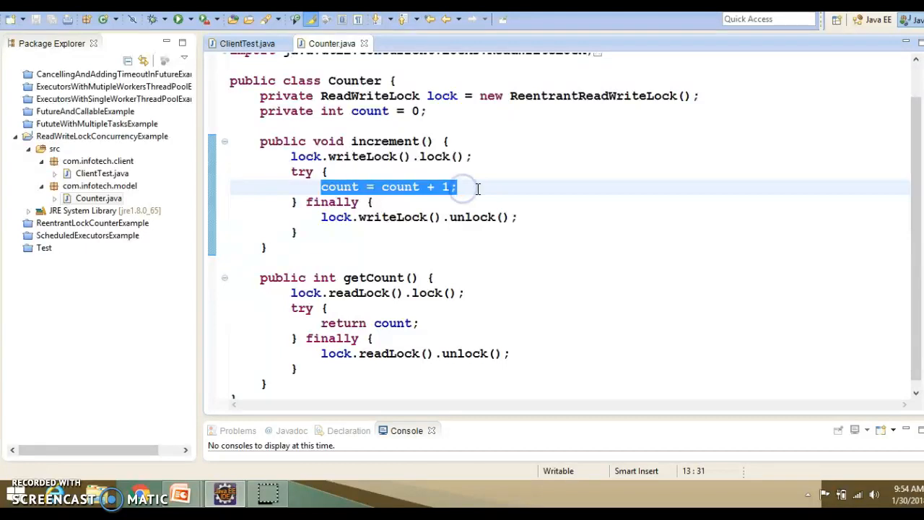
{"action": "left_click", "coordinate": [326, 172]}
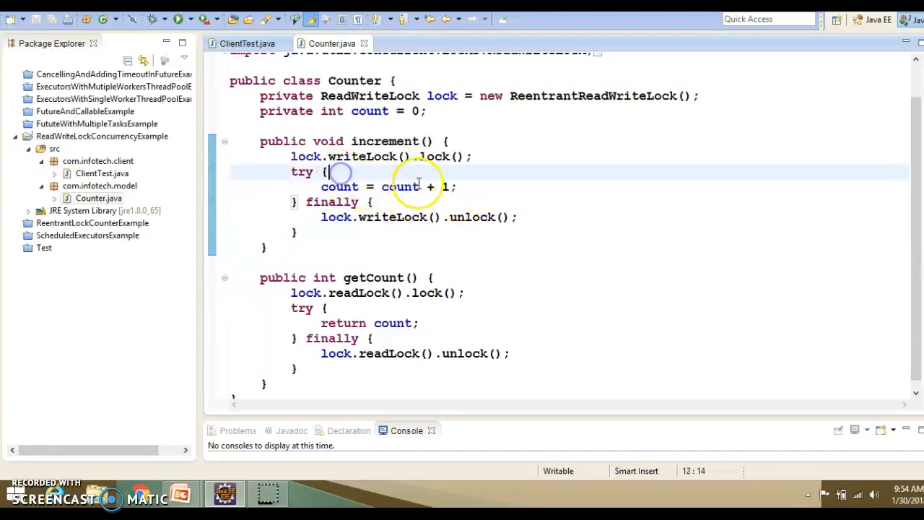
{"action": "left_click_drag", "start_coordinate": [324, 172], "coordinate": [292, 187]}
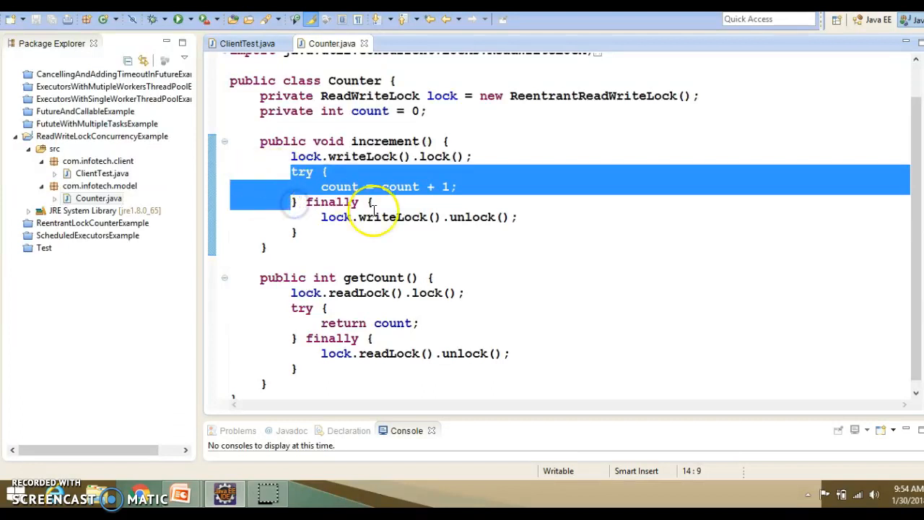
{"action": "mouse_move", "coordinate": [609, 180]}
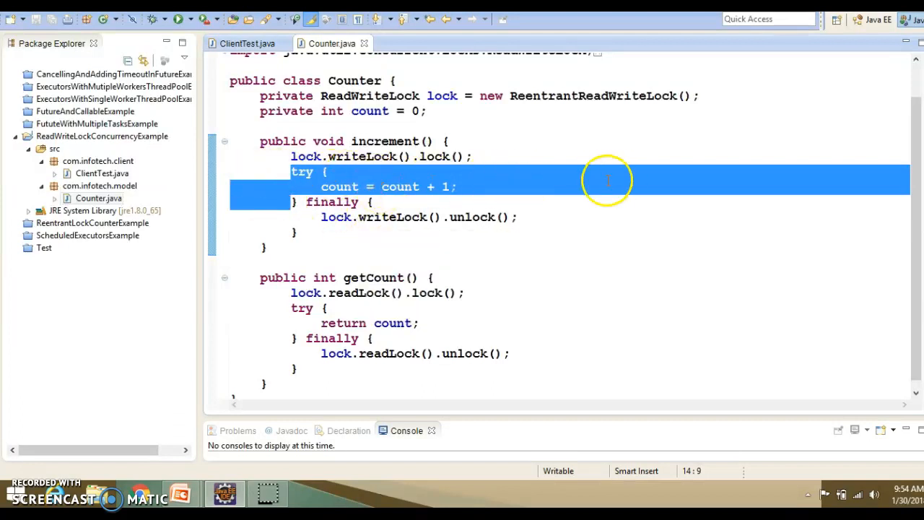
{"action": "mouse_move", "coordinate": [433, 186]}
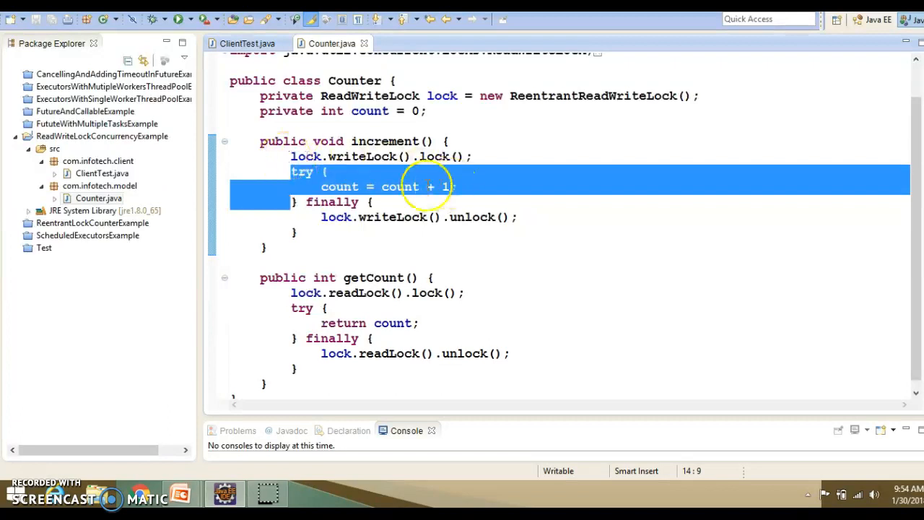
{"action": "left_click", "coordinate": [292, 172]}
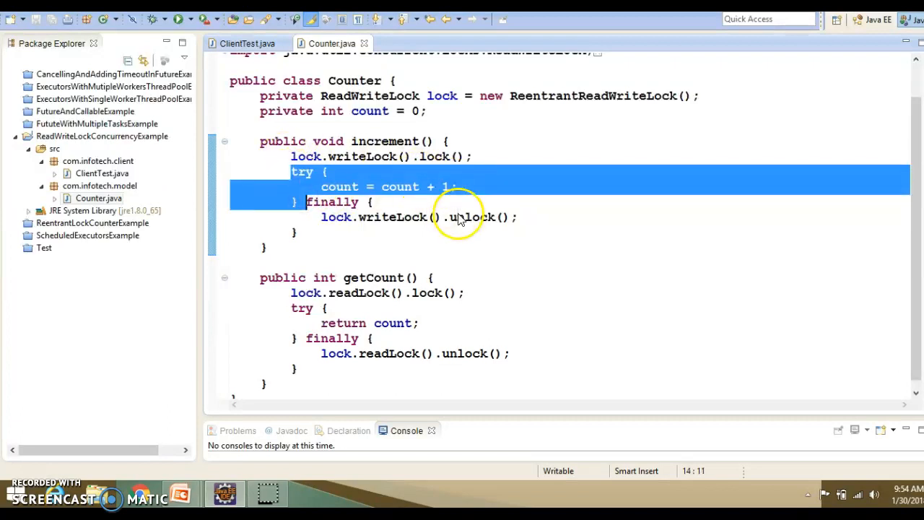
{"action": "left_click", "coordinate": [292, 157]}
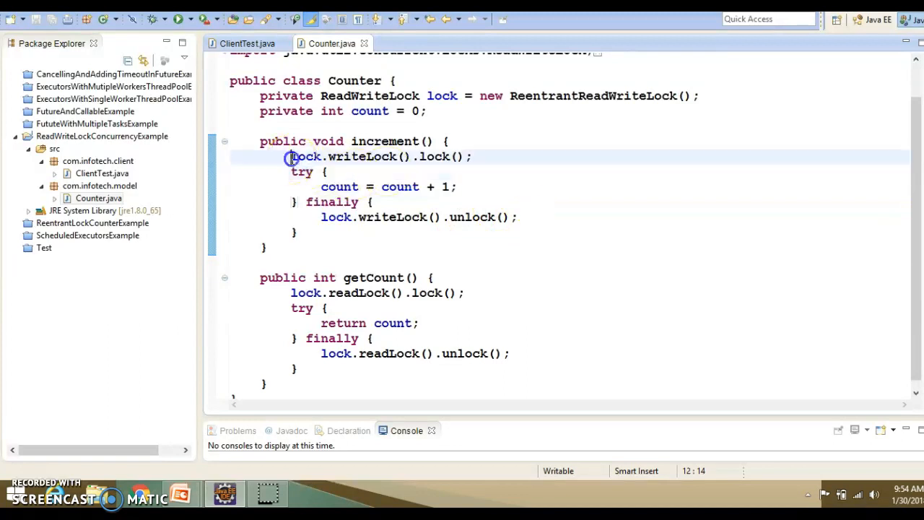
{"action": "left_click", "coordinate": [321, 187]}
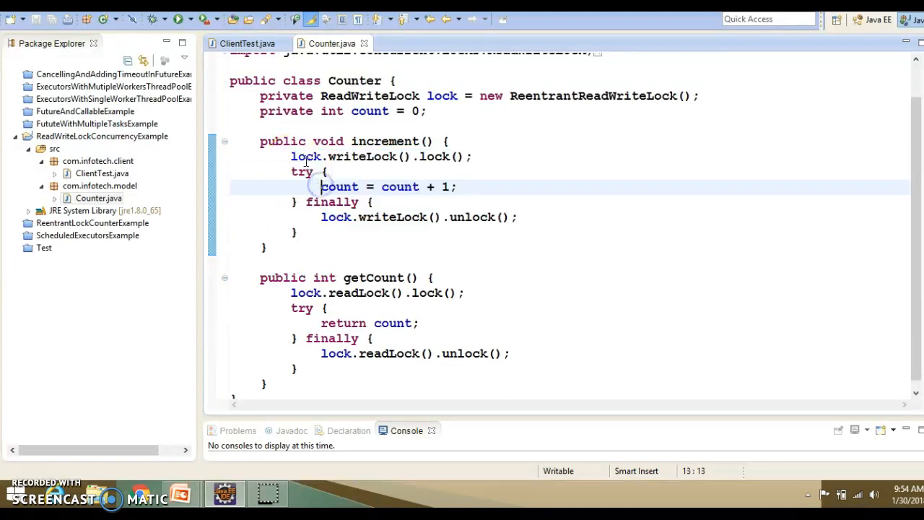
{"action": "double_click", "coordinate": [306, 157]}
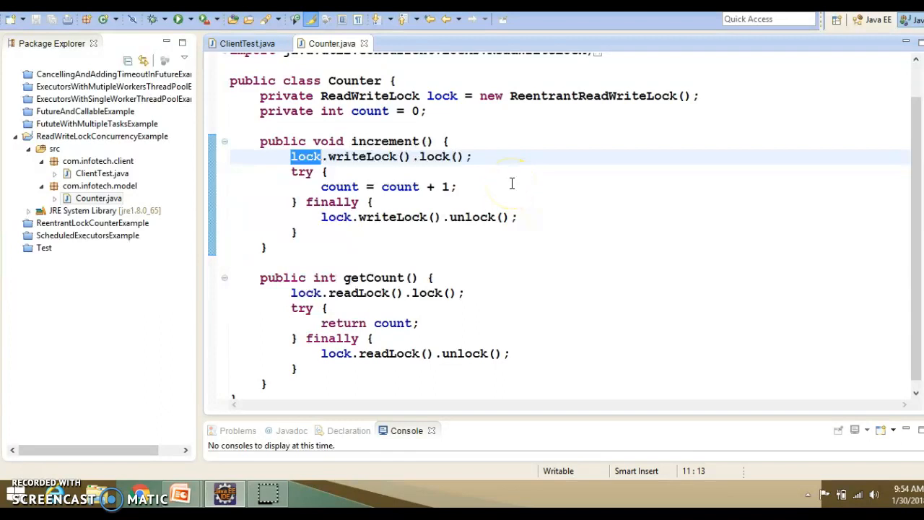
{"action": "scroll", "scroll_direction": "up", "scroll_amount": 3}
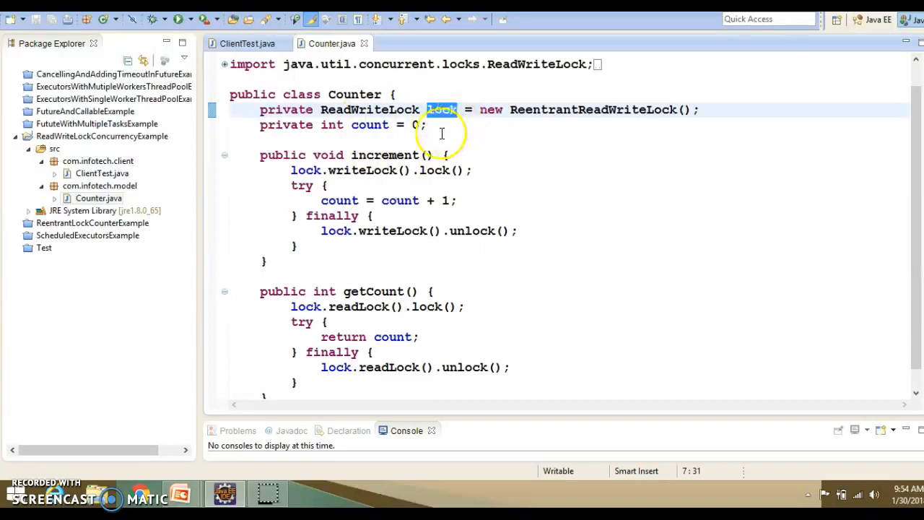
{"action": "mouse_move", "coordinate": [292, 195]}
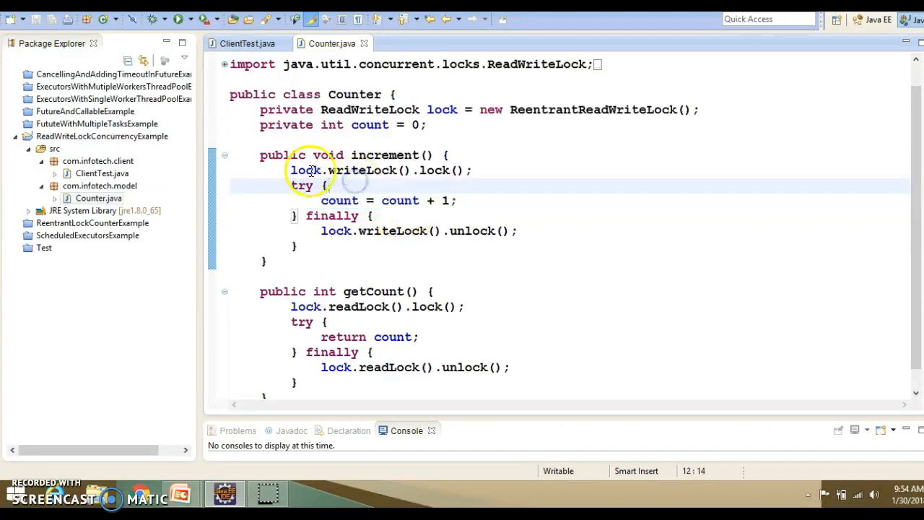
{"action": "double_click", "coordinate": [441, 109]}
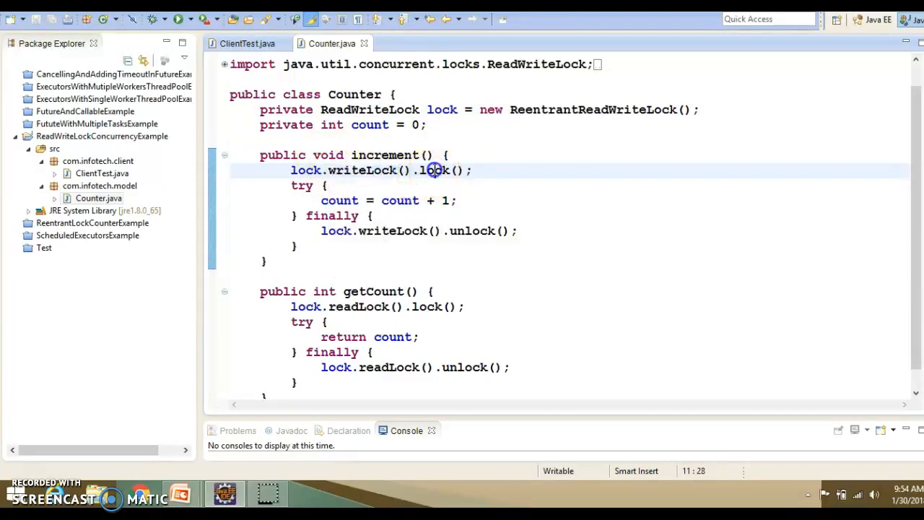
{"action": "triple_click", "coordinate": [379, 170]}
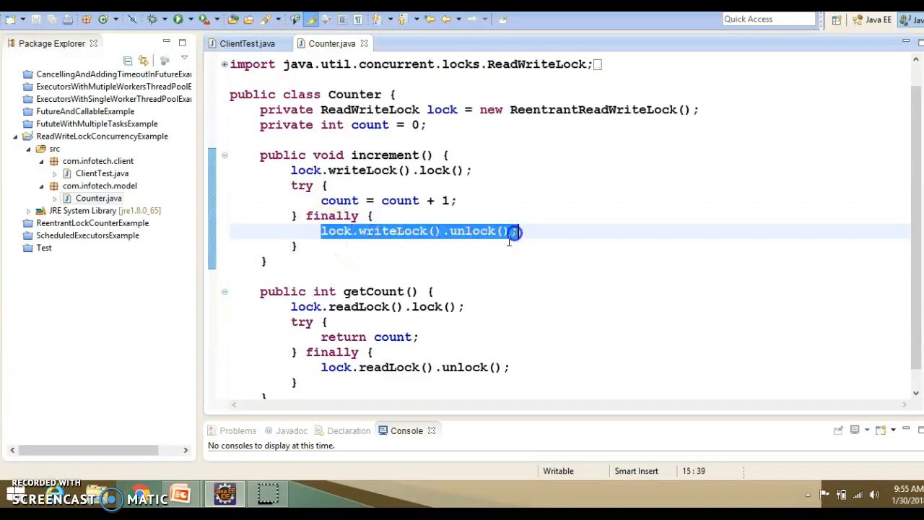
{"action": "double_click", "coordinate": [335, 231]}
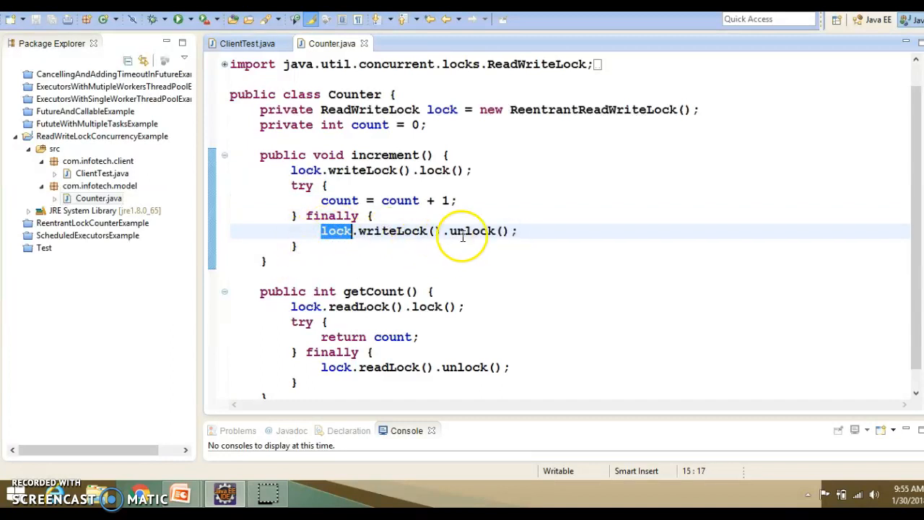
{"action": "left_click", "coordinate": [469, 170]}
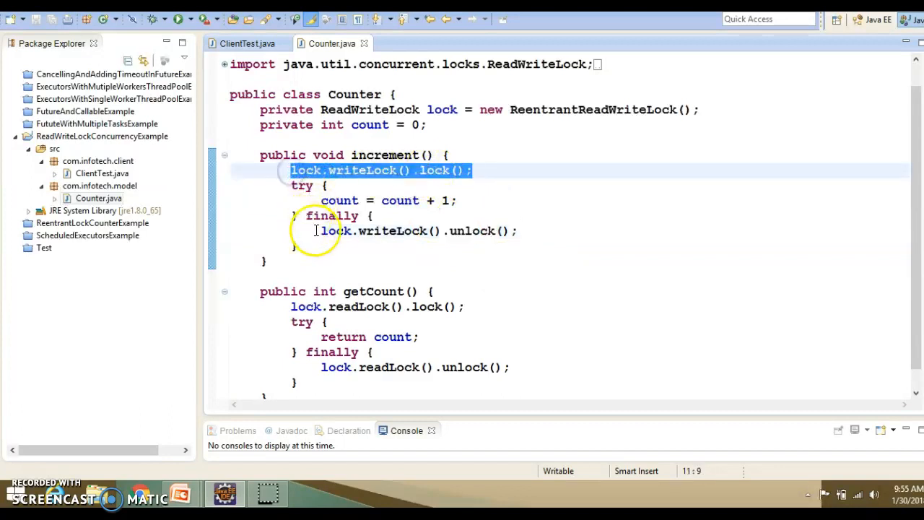
{"action": "left_click", "coordinate": [466, 171]}
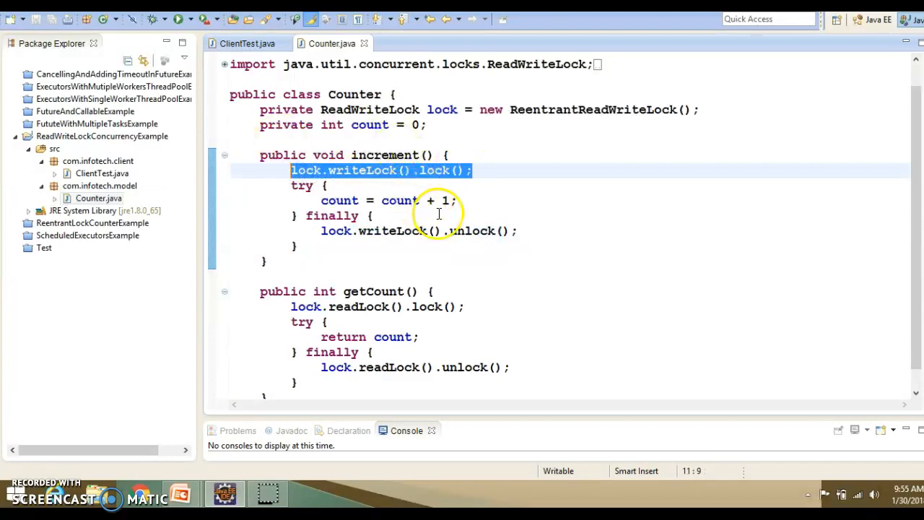
{"action": "double_click", "coordinate": [354, 95]}
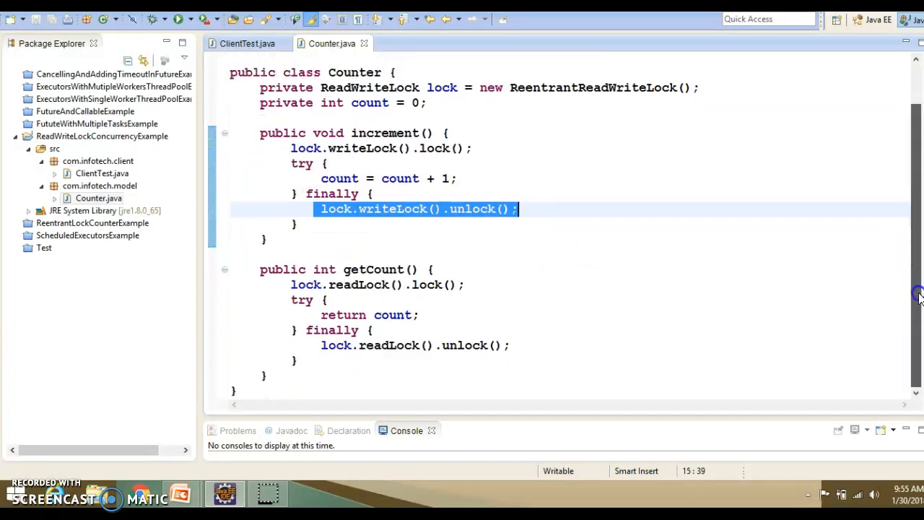
{"action": "left_click", "coordinate": [460, 269]}
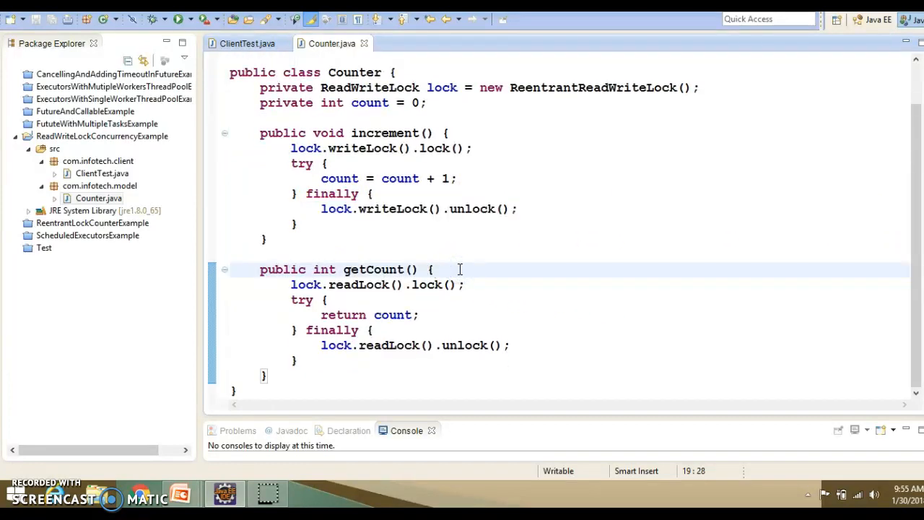
{"action": "double_click", "coordinate": [306, 284]}
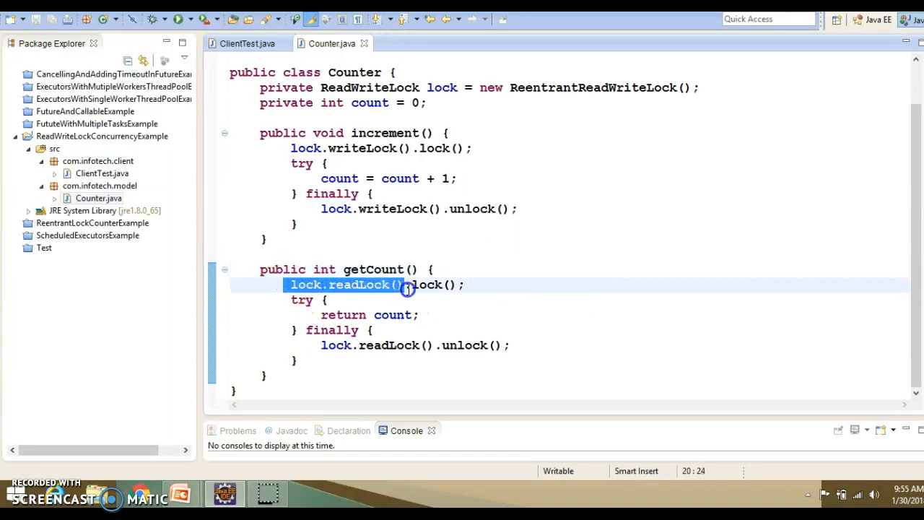
{"action": "double_click", "coordinate": [357, 283]}
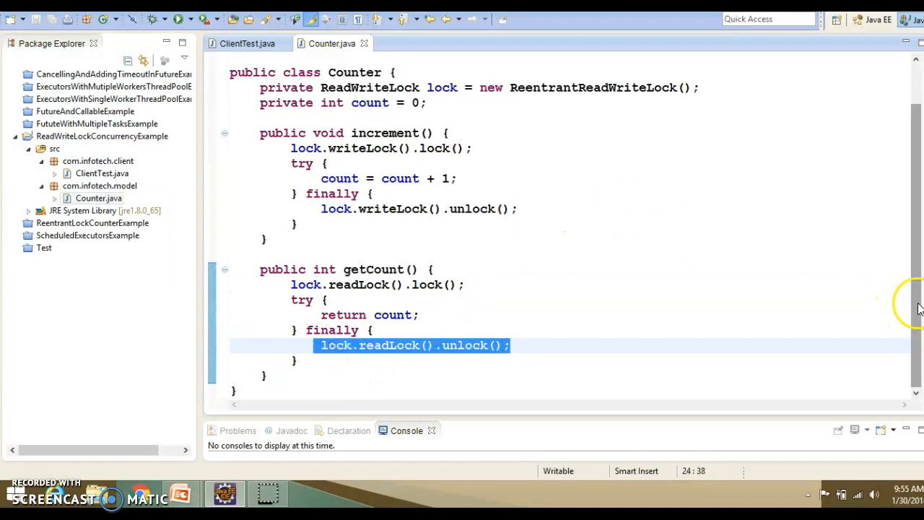
{"action": "scroll", "scroll_direction": "up", "scroll_amount": 3}
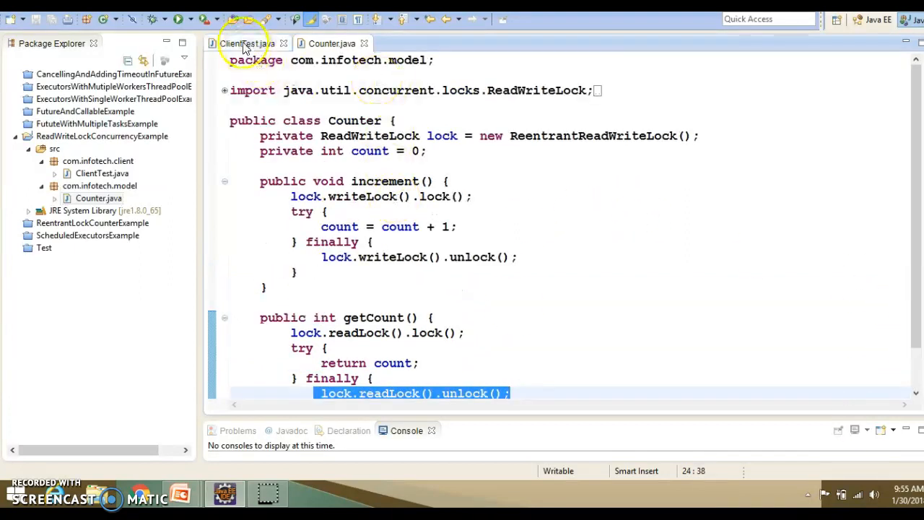
Step: Switch to ClientTest.java and highlight the newFixedThreadPool(3) statement and executorService variable
{"action": "left_click", "coordinate": [246, 43]}
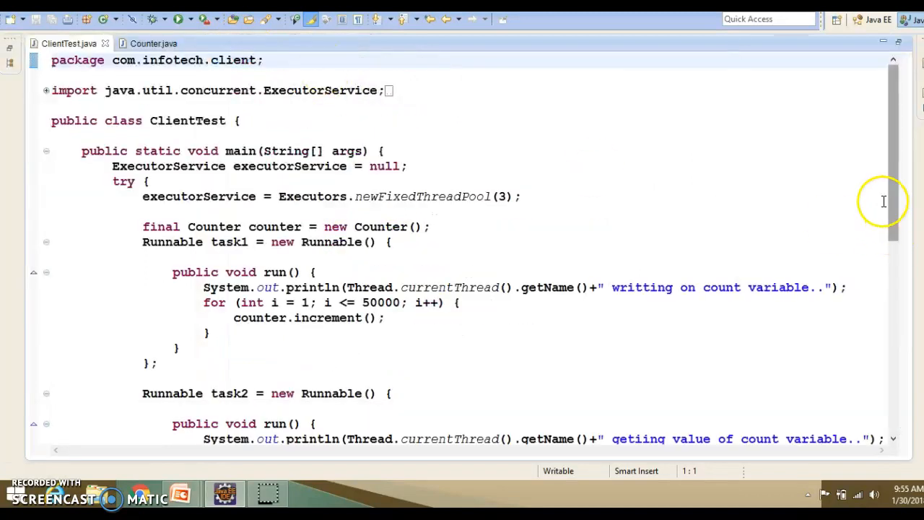
{"action": "mouse_move", "coordinate": [218, 196]}
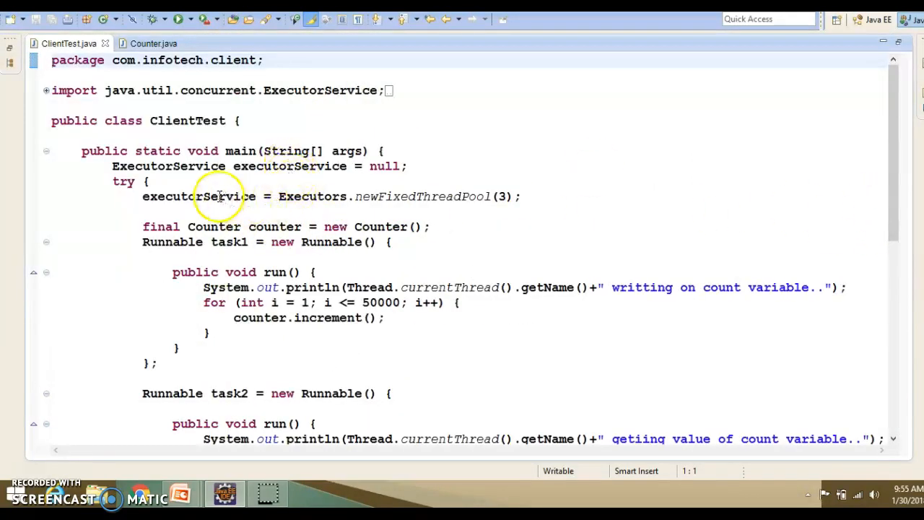
{"action": "left_click", "coordinate": [499, 196]}
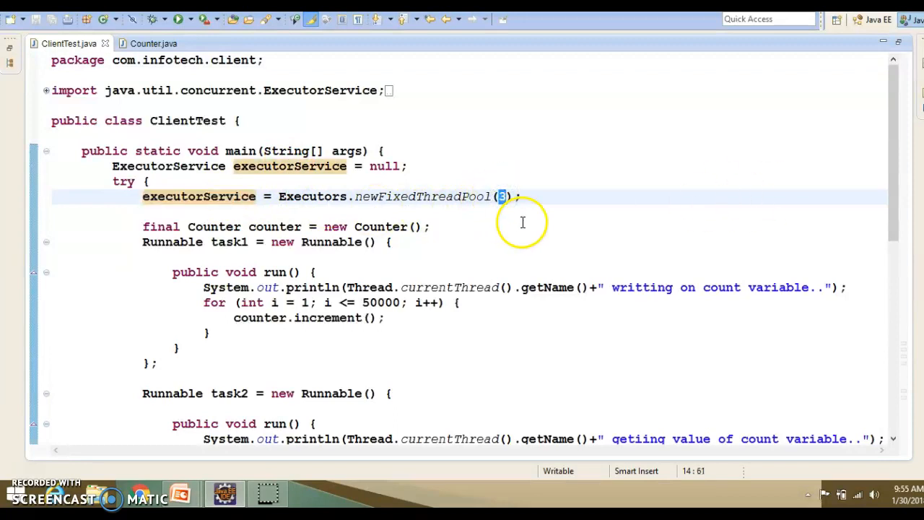
{"action": "mouse_move", "coordinate": [503, 209]}
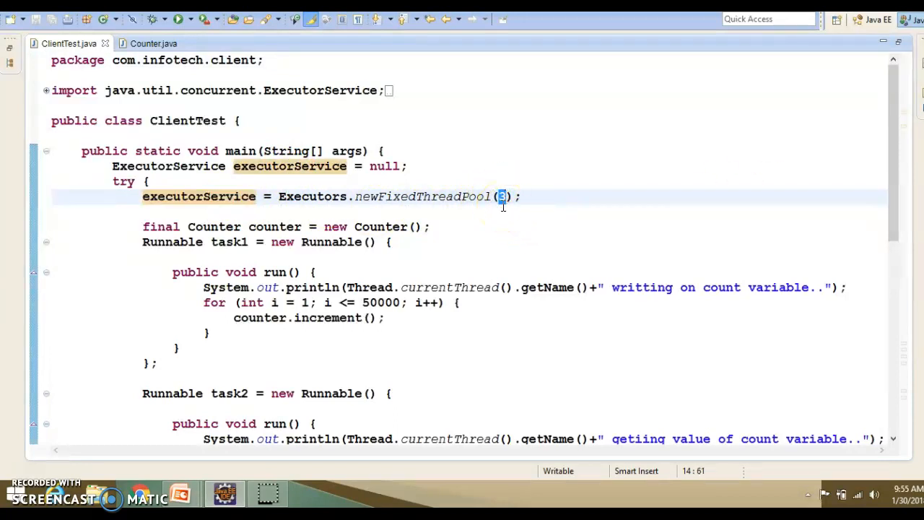
{"action": "double_click", "coordinate": [198, 196]}
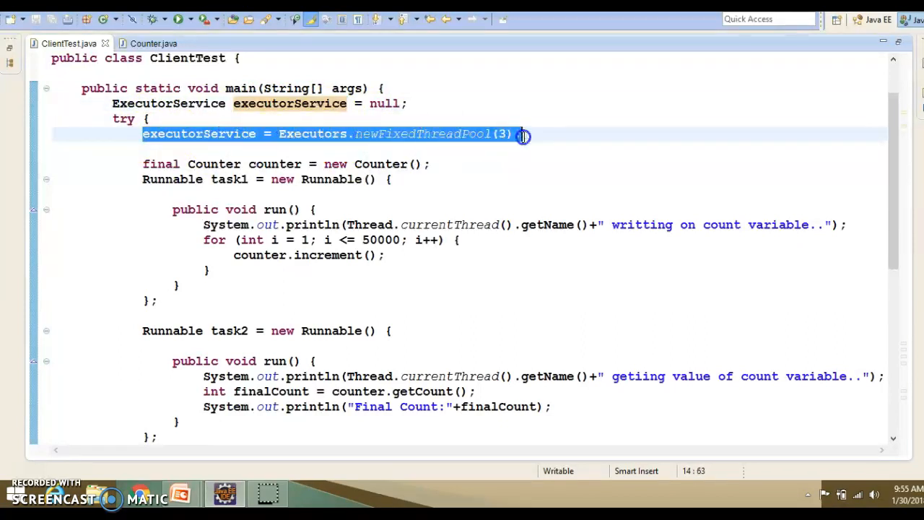
{"action": "double_click", "coordinate": [289, 103]}
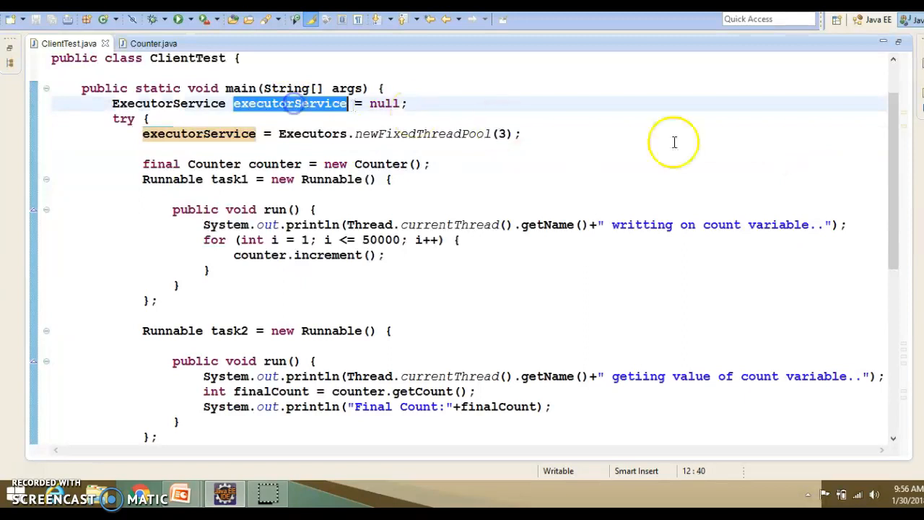
{"action": "scroll", "scroll_direction": "down", "scroll_amount": 3}
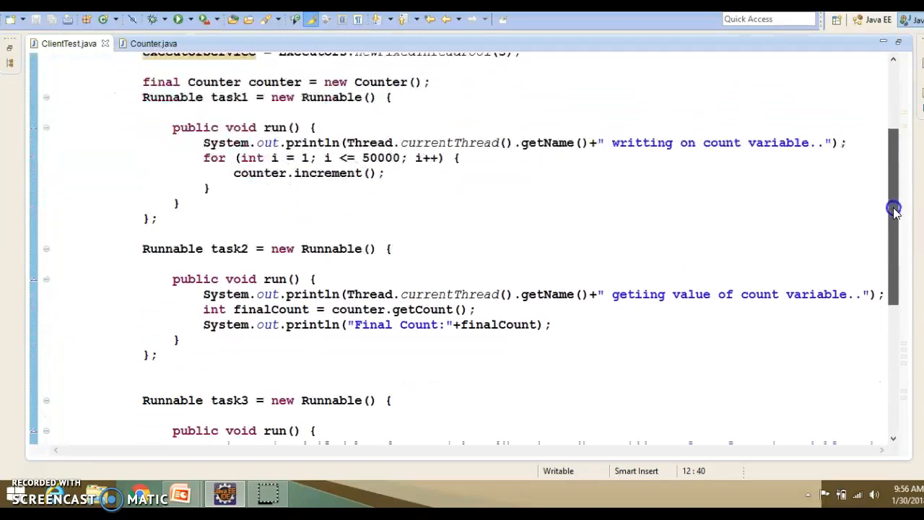
{"action": "scroll", "scroll_direction": "down", "scroll_amount": 3}
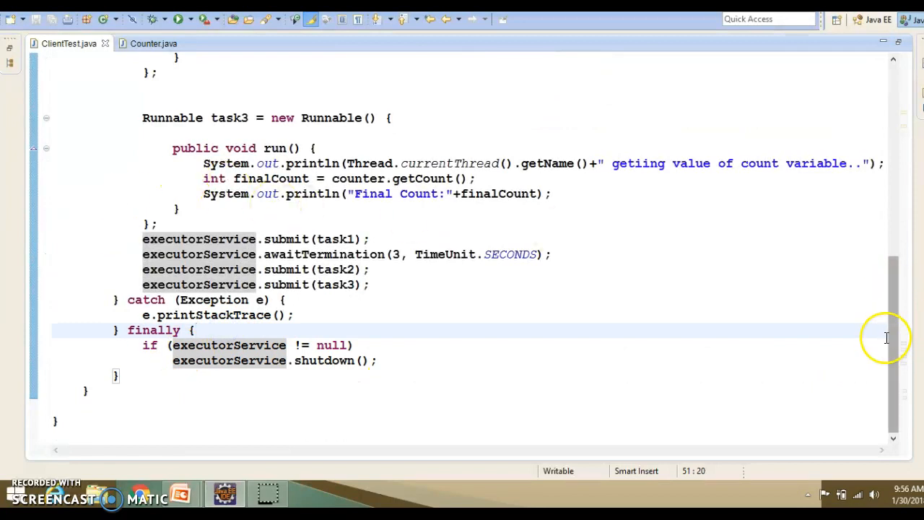
{"action": "mouse_move", "coordinate": [186, 345]}
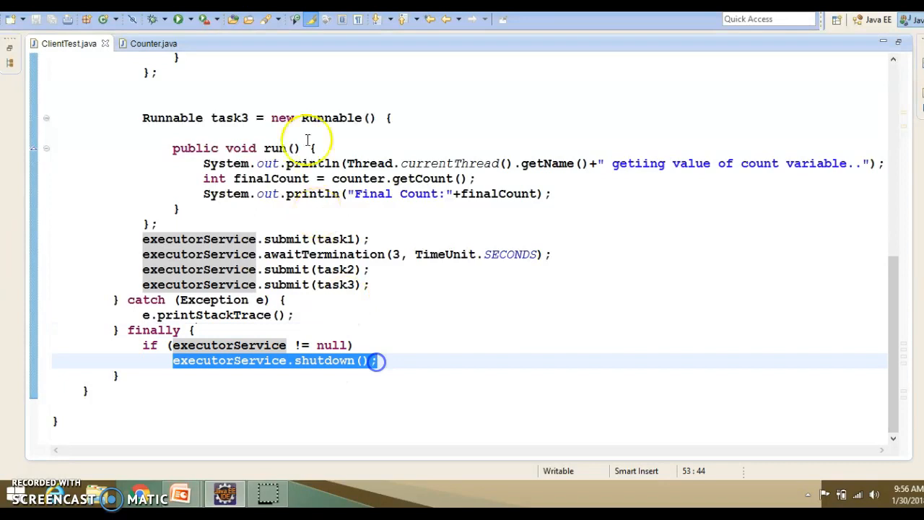
{"action": "left_click", "coordinate": [171, 360]}
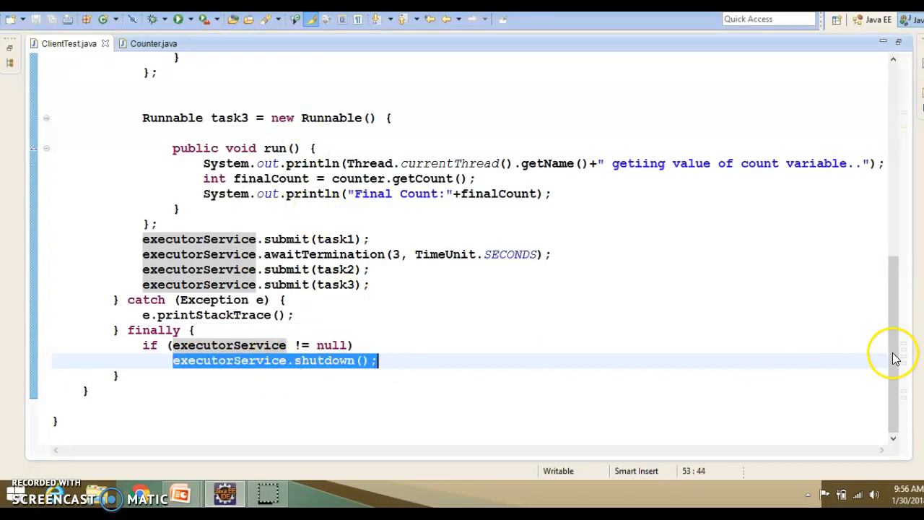
{"action": "scroll", "scroll_direction": "up", "scroll_amount": 3}
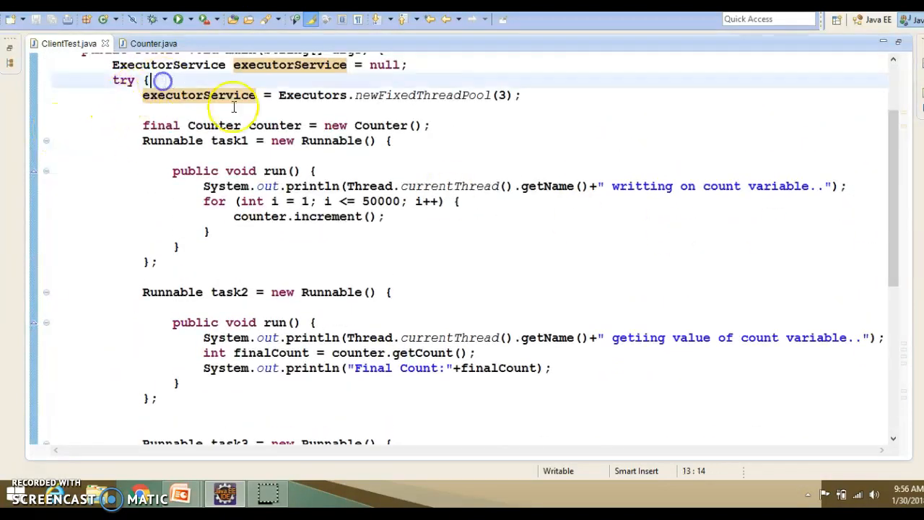
{"action": "double_click", "coordinate": [274, 125]}
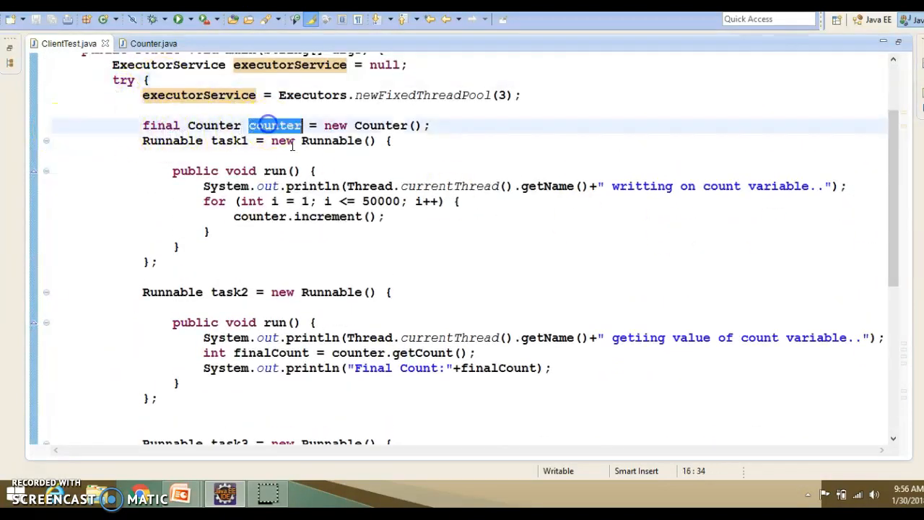
{"action": "left_click", "coordinate": [230, 140]}
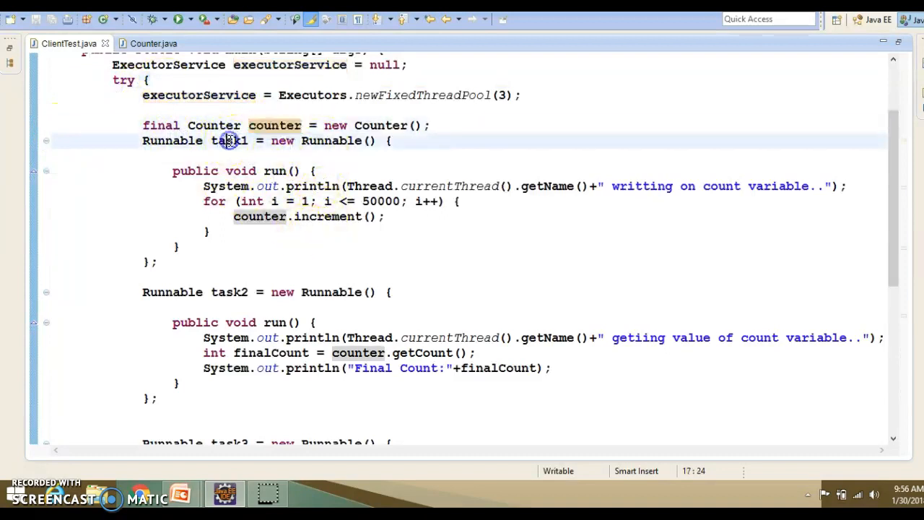
{"action": "double_click", "coordinate": [229, 292]}
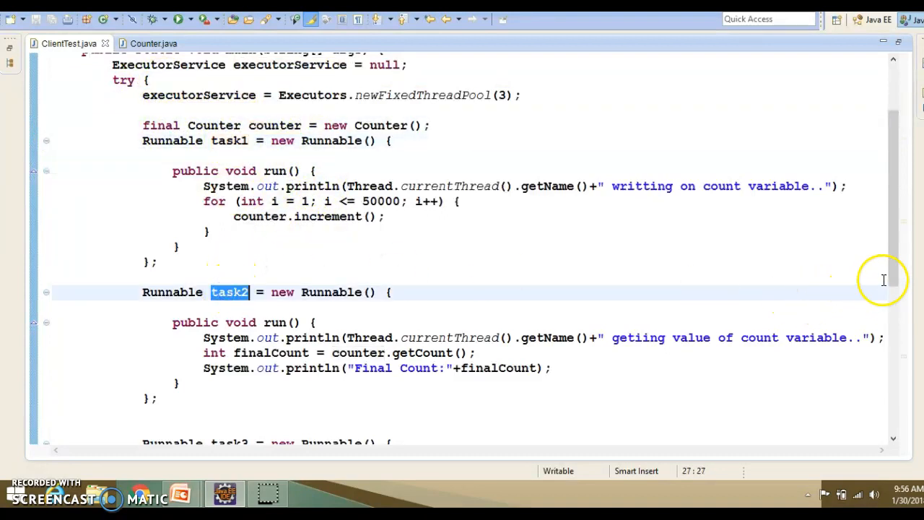
{"action": "scroll", "scroll_direction": "up", "scroll_amount": 3}
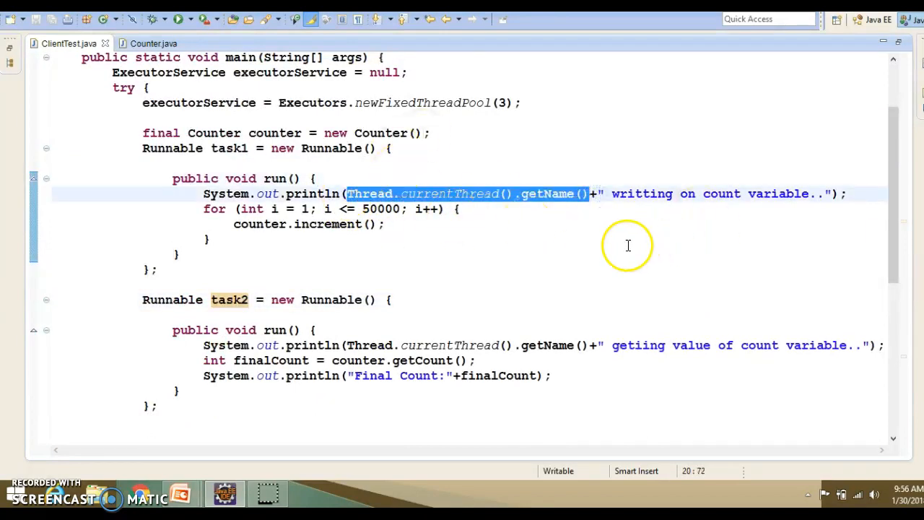
{"action": "mouse_move", "coordinate": [231, 234]}
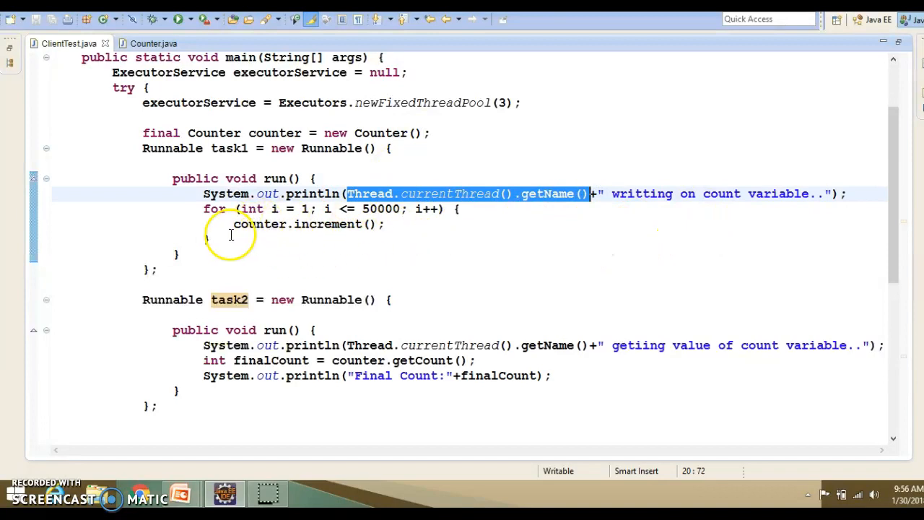
{"action": "double_click", "coordinate": [259, 224]}
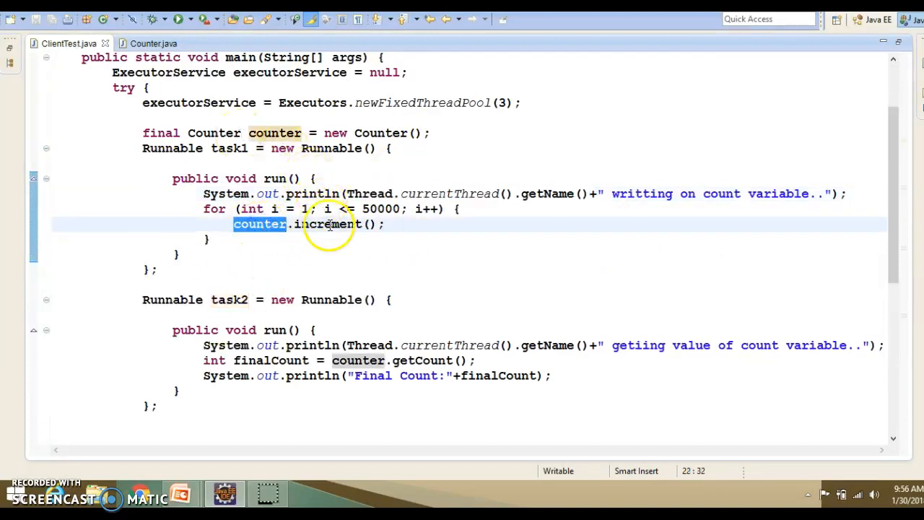
{"action": "mouse_move", "coordinate": [282, 165]}
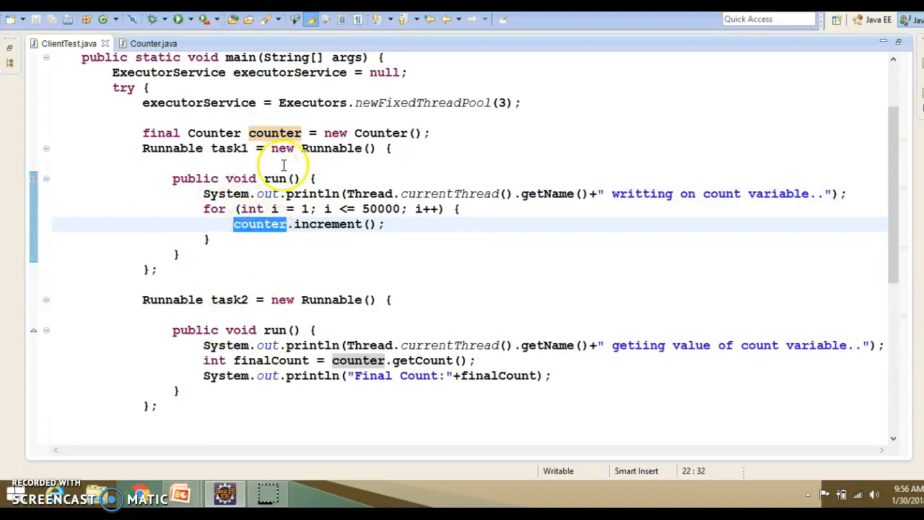
{"action": "left_click", "coordinate": [153, 43]}
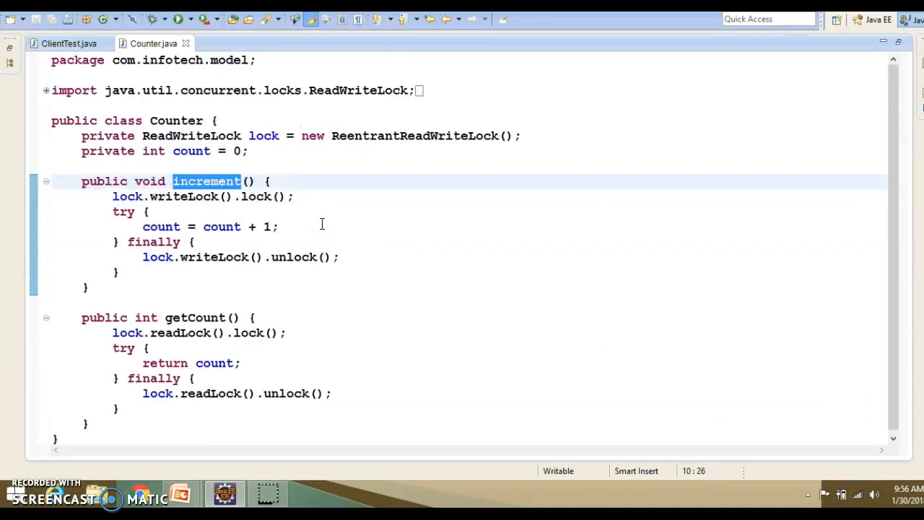
{"action": "left_click", "coordinate": [69, 43]}
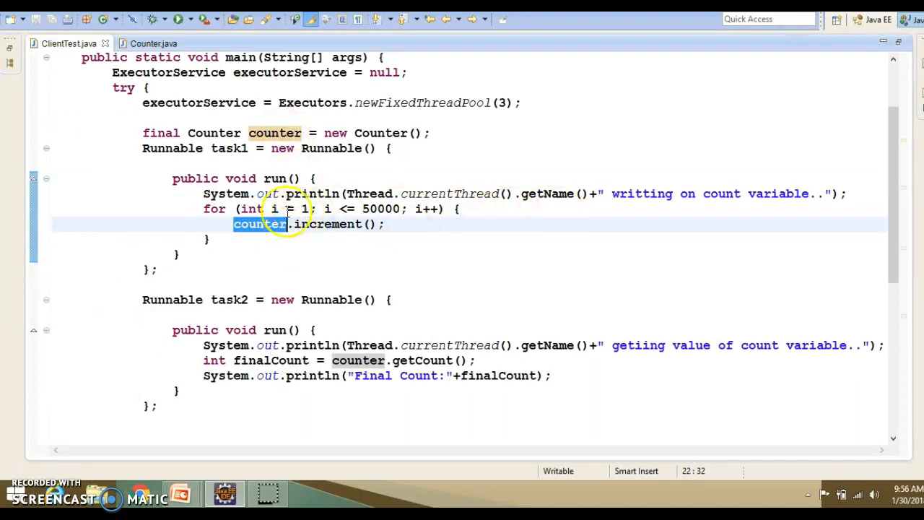
{"action": "left_click", "coordinate": [841, 195]}
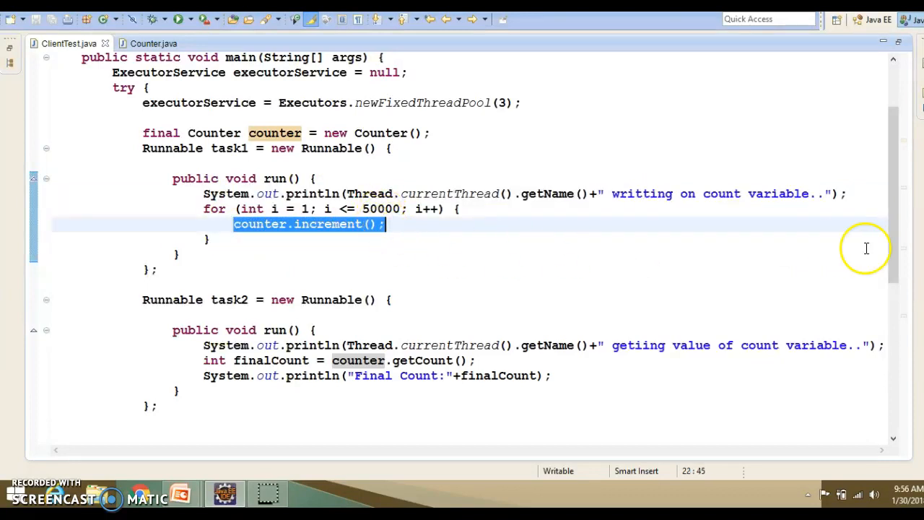
{"action": "double_click", "coordinate": [229, 148]}
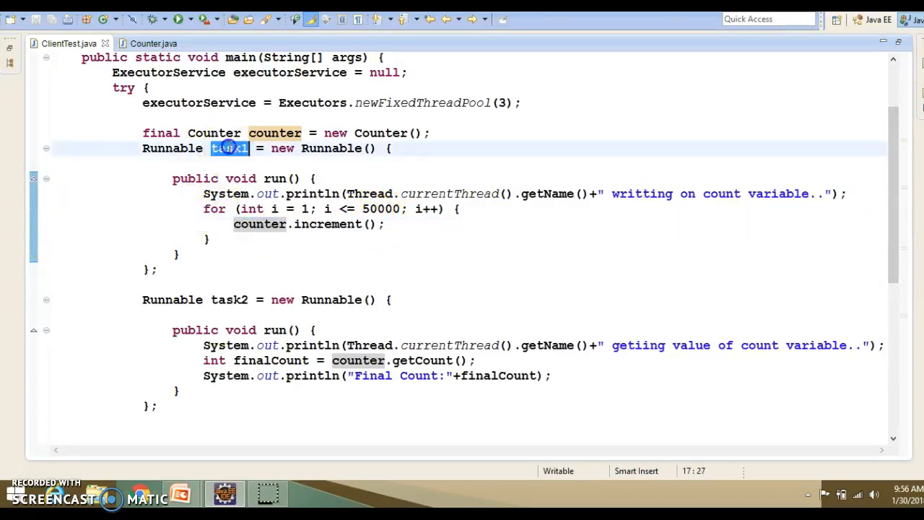
{"action": "scroll", "scroll_direction": "down", "scroll_amount": 3}
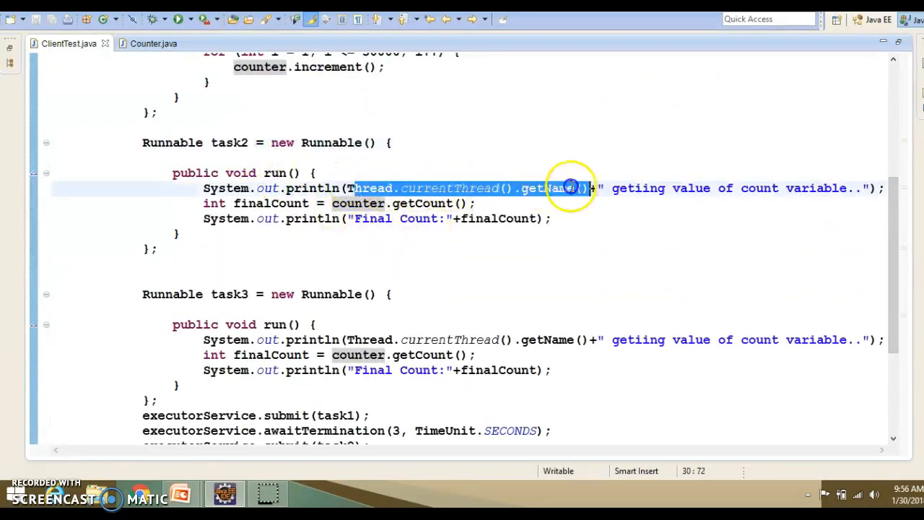
Step: Put the caret on the awaitTermination line and add blank lines above and below it
{"action": "left_click", "coordinate": [476, 202]}
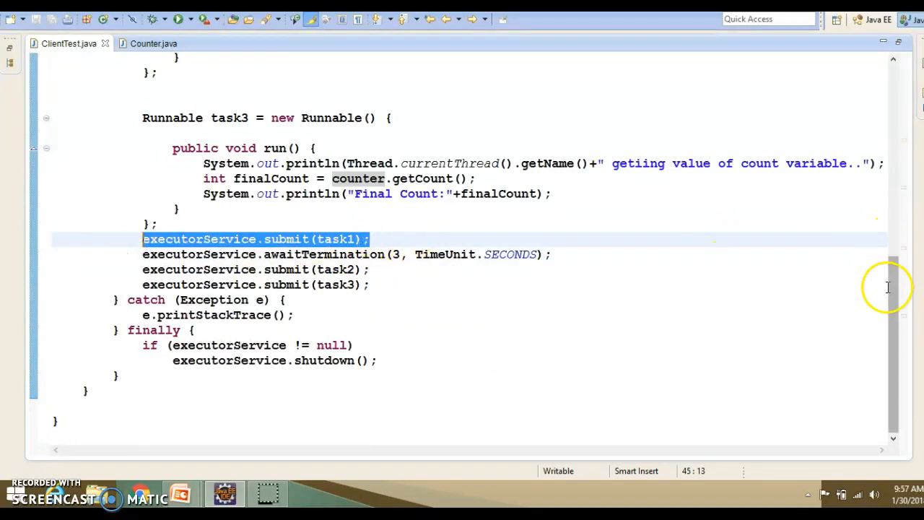
{"action": "scroll", "scroll_direction": "up", "scroll_amount": 3}
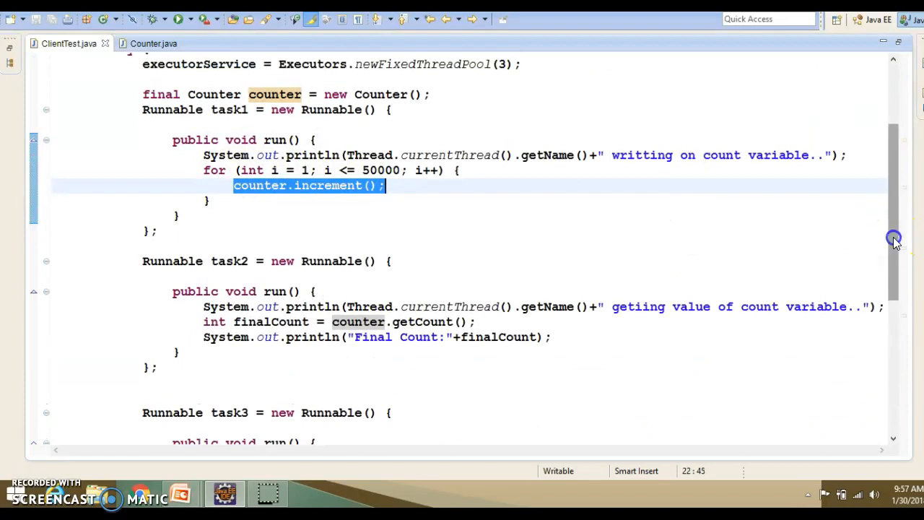
{"action": "scroll", "scroll_direction": "down", "scroll_amount": 3}
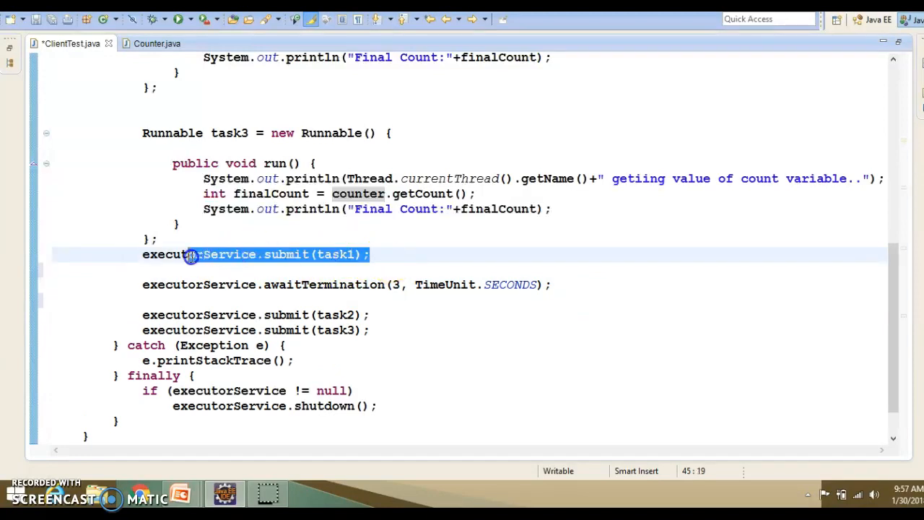
Step: Highlight executorService in the awaitTermination call and scroll through the submit calls
{"action": "left_click", "coordinate": [397, 284]}
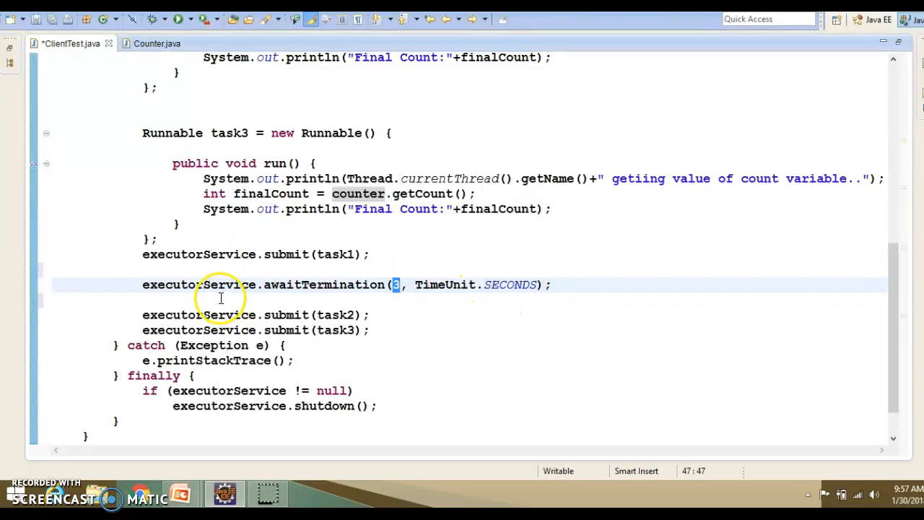
{"action": "double_click", "coordinate": [199, 284]}
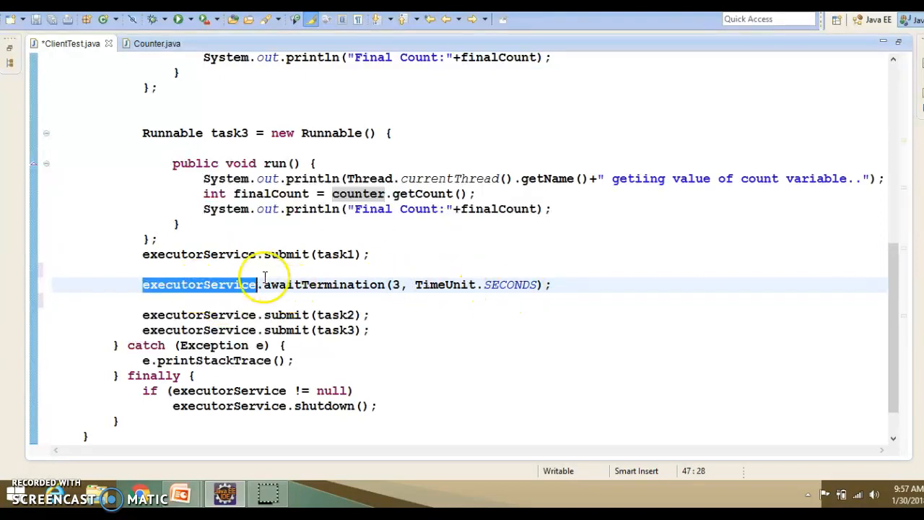
{"action": "mouse_move", "coordinate": [393, 284]}
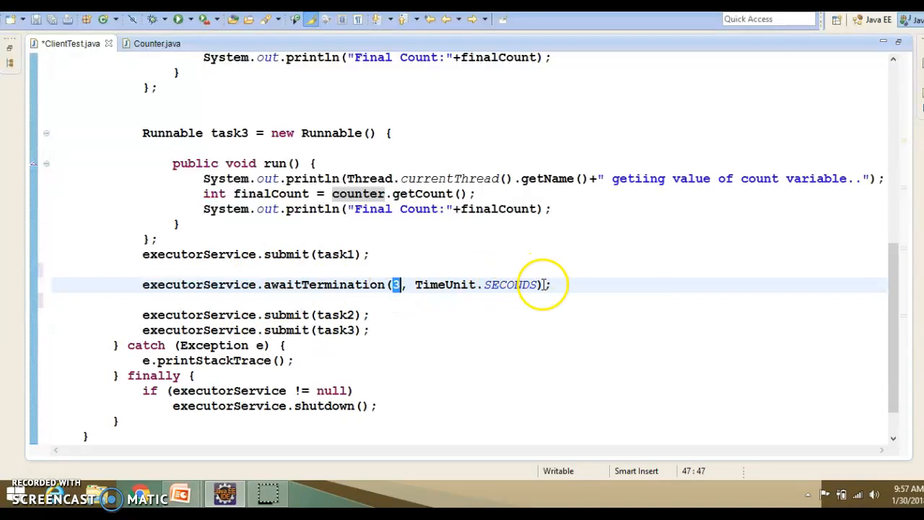
{"action": "mouse_move", "coordinate": [475, 304]}
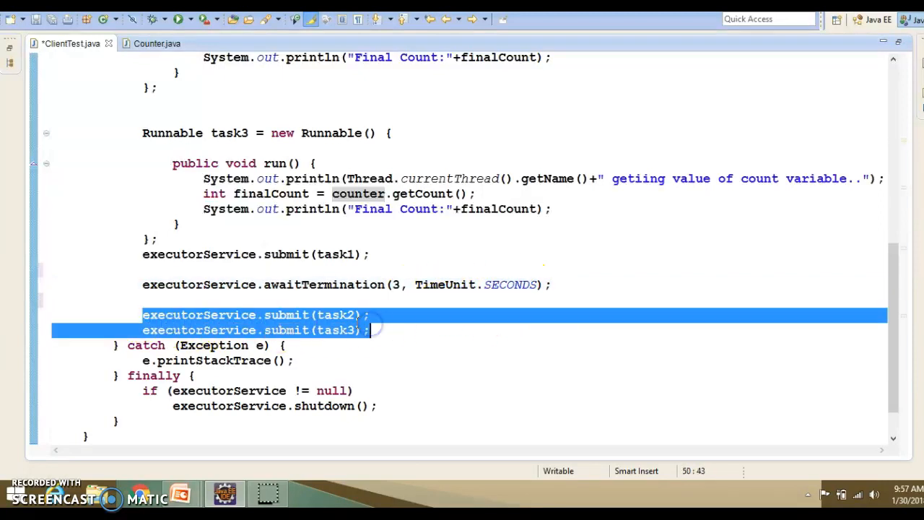
{"action": "scroll", "scroll_direction": "up", "scroll_amount": 3}
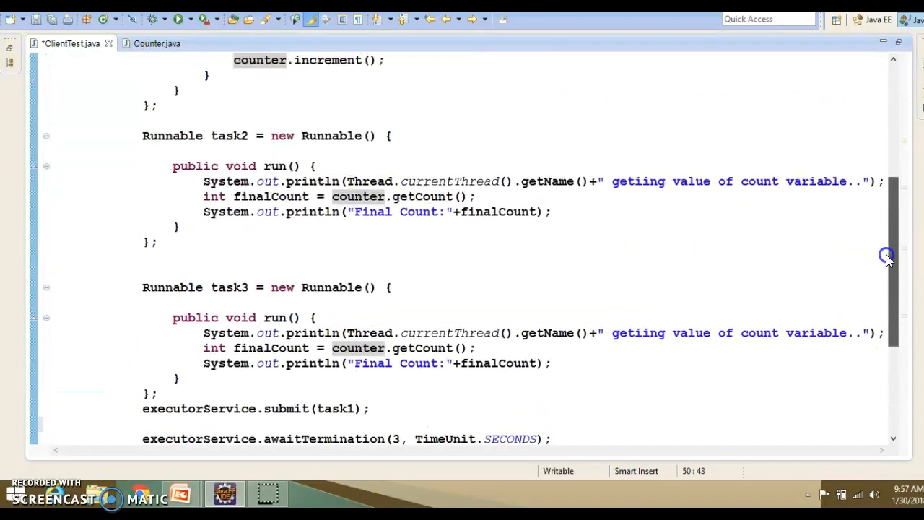
{"action": "scroll", "scroll_direction": "up", "scroll_amount": 3}
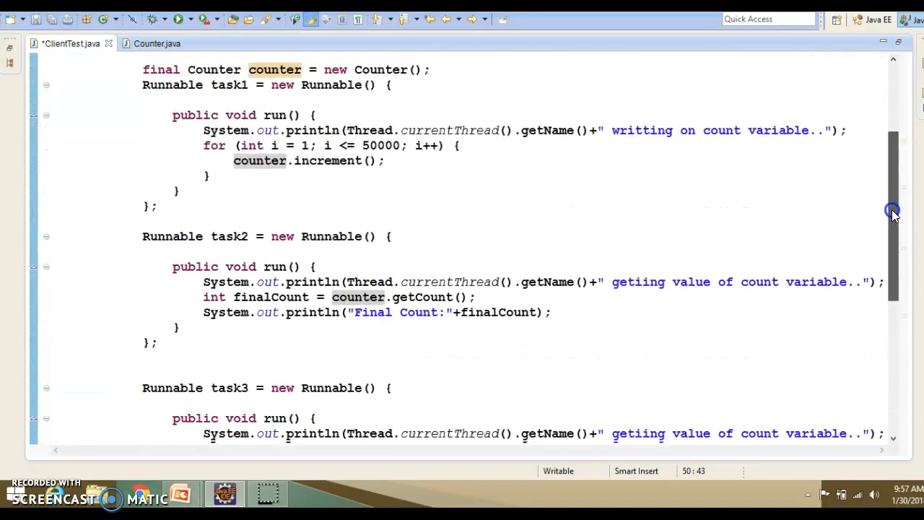
{"action": "scroll", "scroll_direction": "down", "scroll_amount": 3}
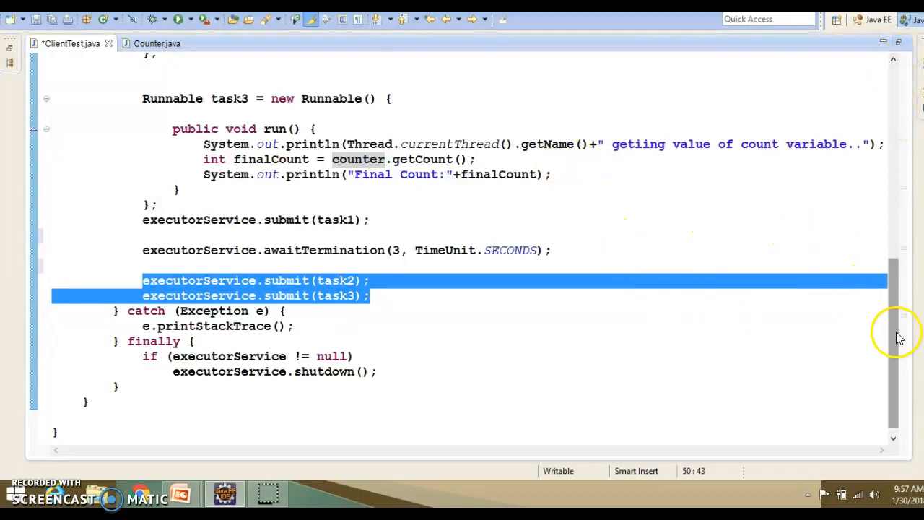
{"action": "scroll", "scroll_direction": "up", "scroll_amount": 3}
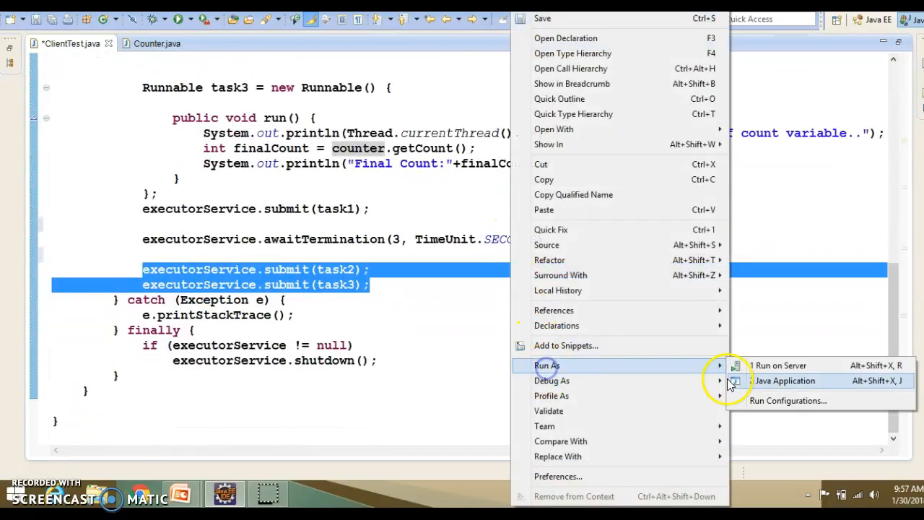
Step: Save and run ClientTest as a Java application, highlighting the readers' Final Count:50000 output
{"action": "left_click", "coordinate": [785, 381]}
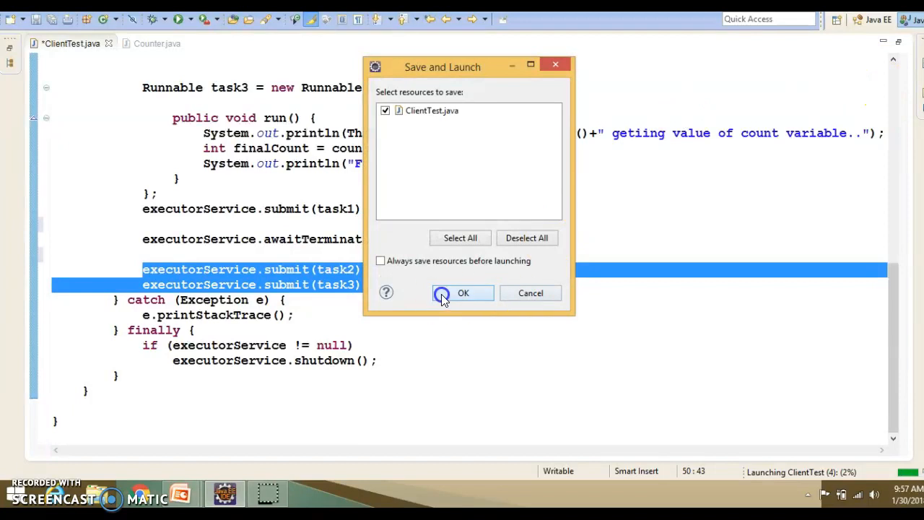
{"action": "left_click", "coordinate": [463, 293]}
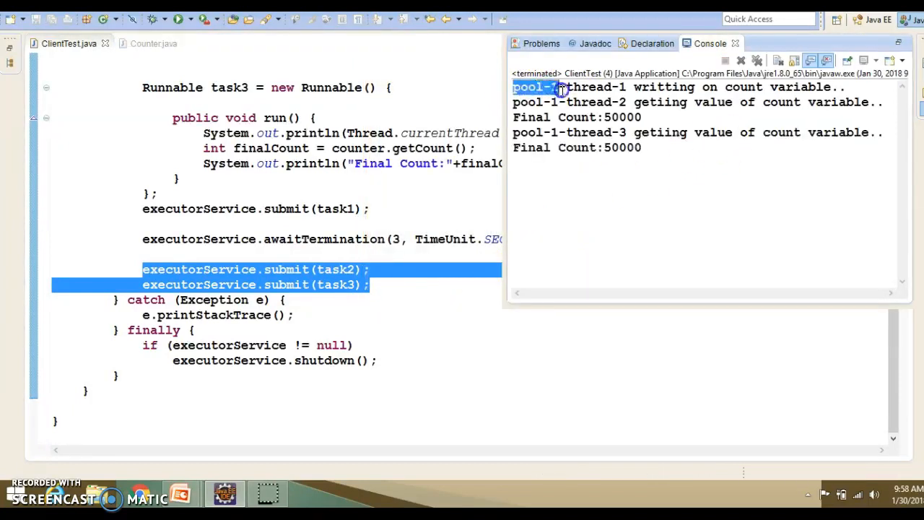
{"action": "double_click", "coordinate": [663, 87]}
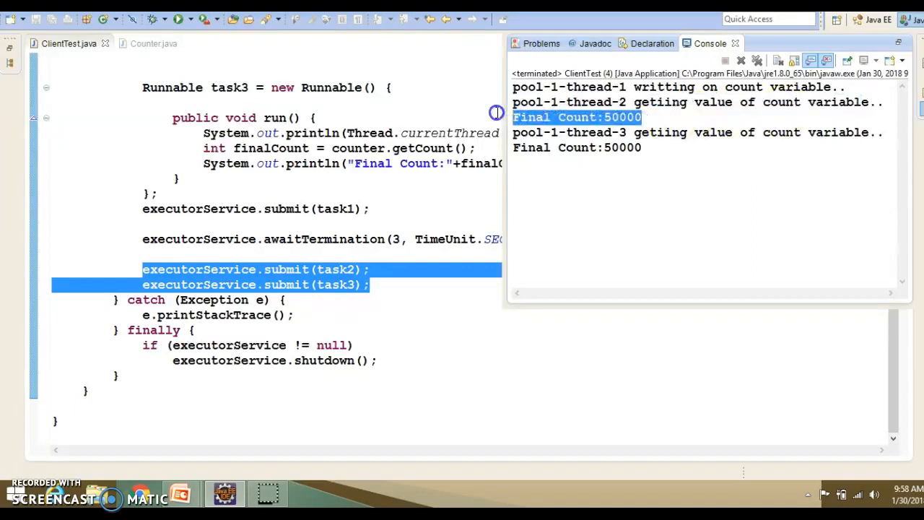
{"action": "left_click", "coordinate": [571, 132]}
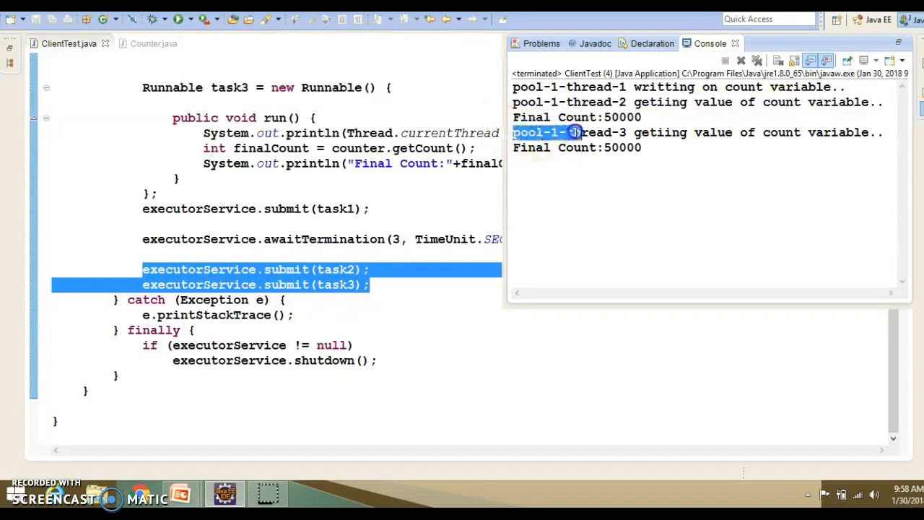
{"action": "left_click_drag", "start_coordinate": [574, 133], "coordinate": [870, 132]}
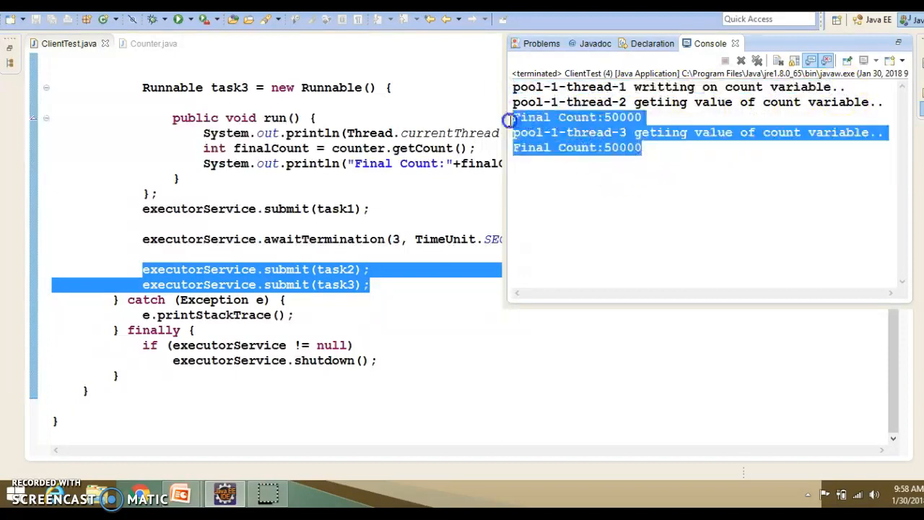
{"action": "left_click", "coordinate": [898, 43]}
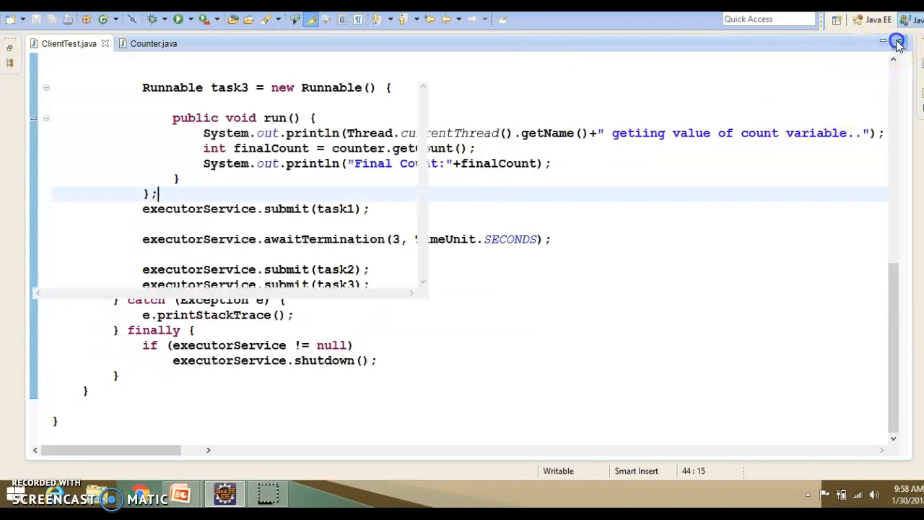
Step: Restore the workbench layout, switch to Counter.java, and highlight the lock field
{"action": "left_click", "coordinate": [898, 42]}
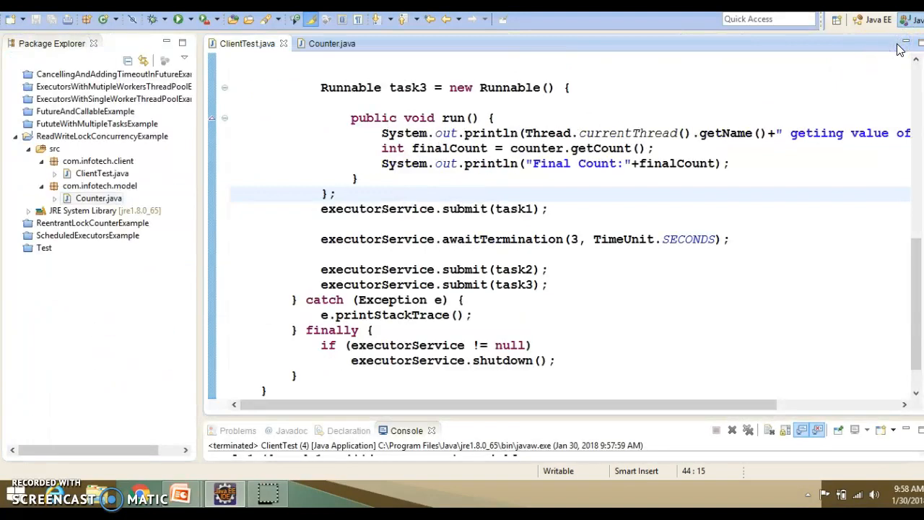
{"action": "mouse_move", "coordinate": [332, 44]}
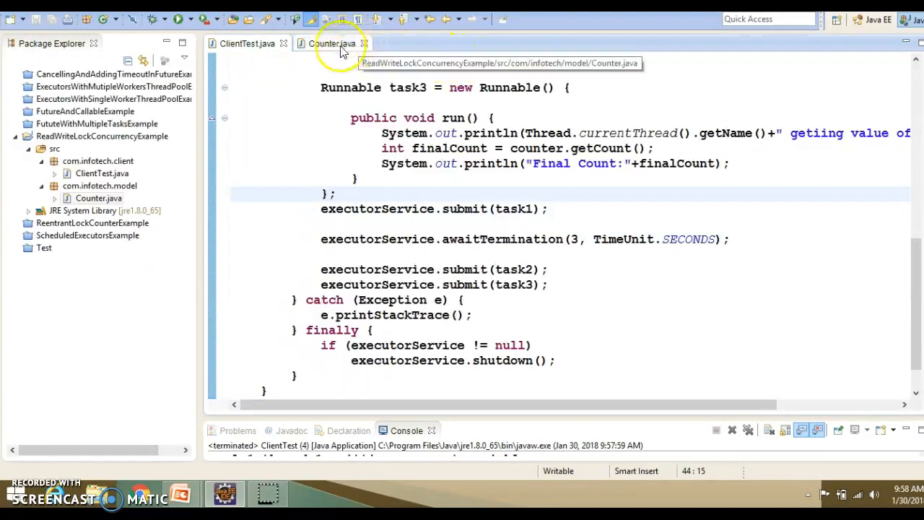
{"action": "left_click", "coordinate": [331, 43]}
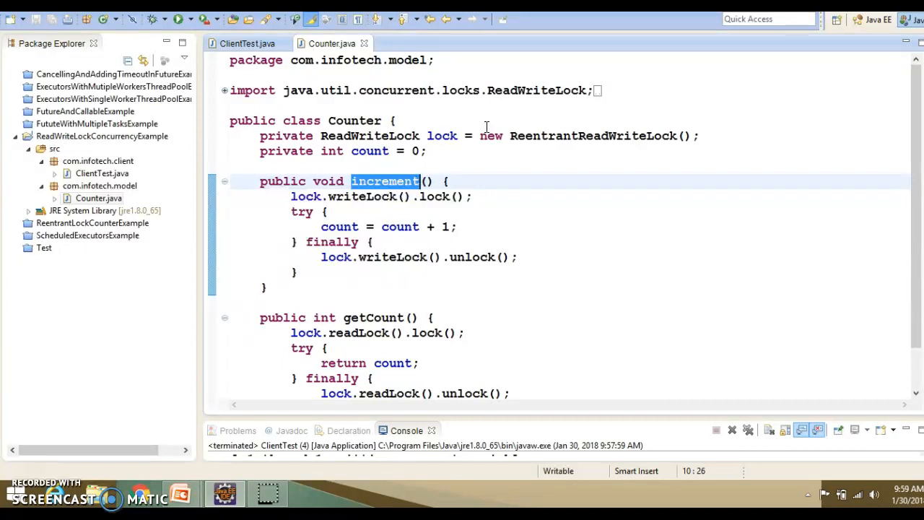
{"action": "double_click", "coordinate": [441, 135]}
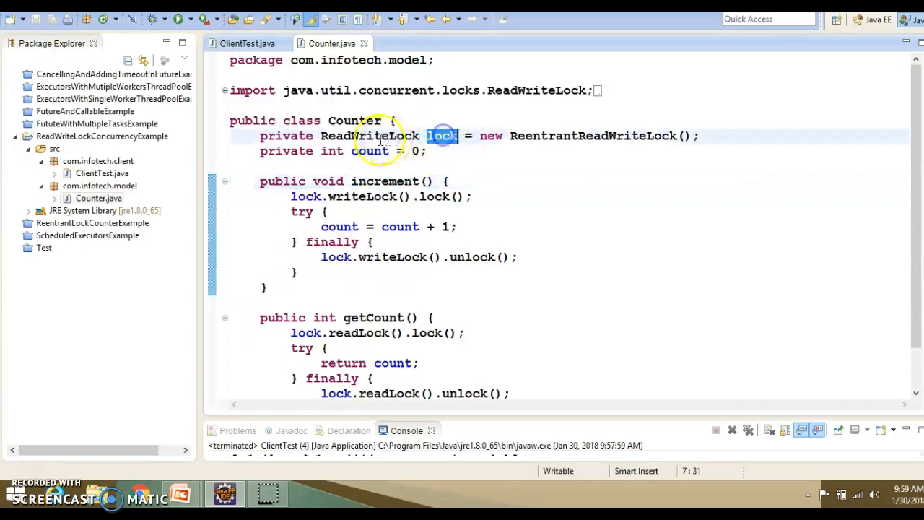
{"action": "mouse_move", "coordinate": [917, 45]}
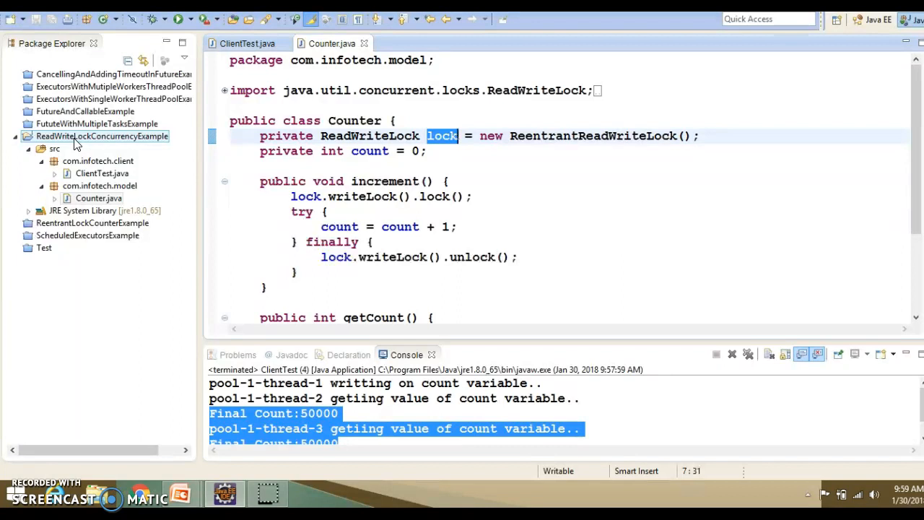
{"action": "mouse_move", "coordinate": [462, 310]}
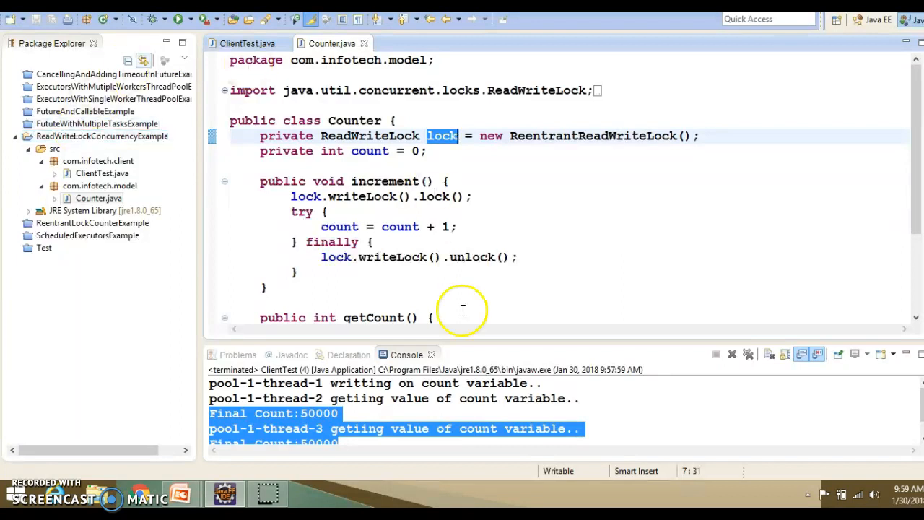